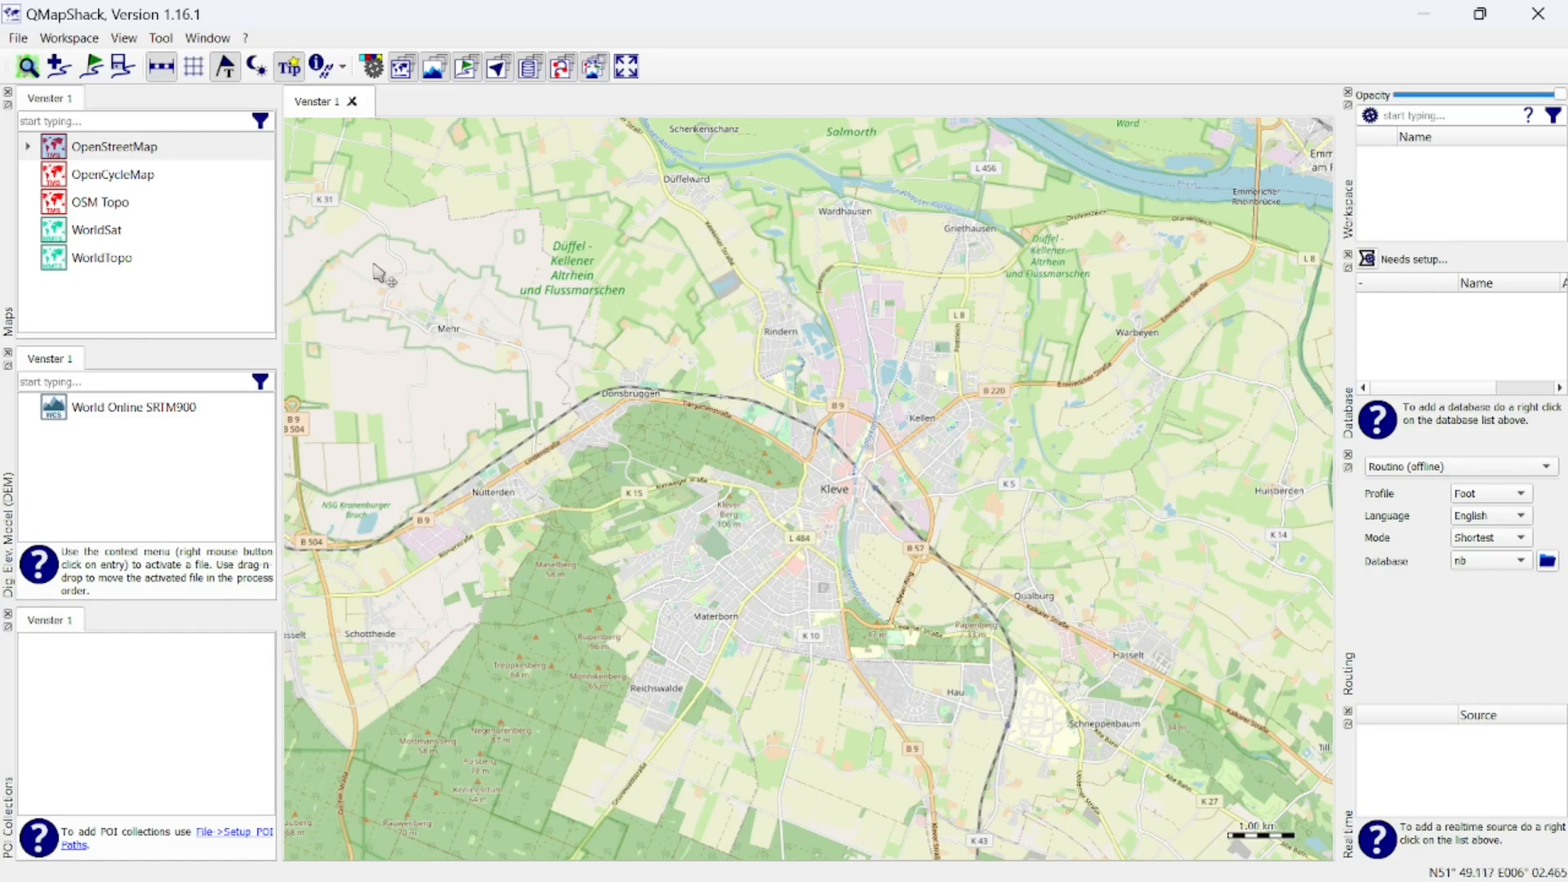
# - Launch the Create Routino Database tool from QMapShack's Tool menu
pyautogui.click(161, 38)
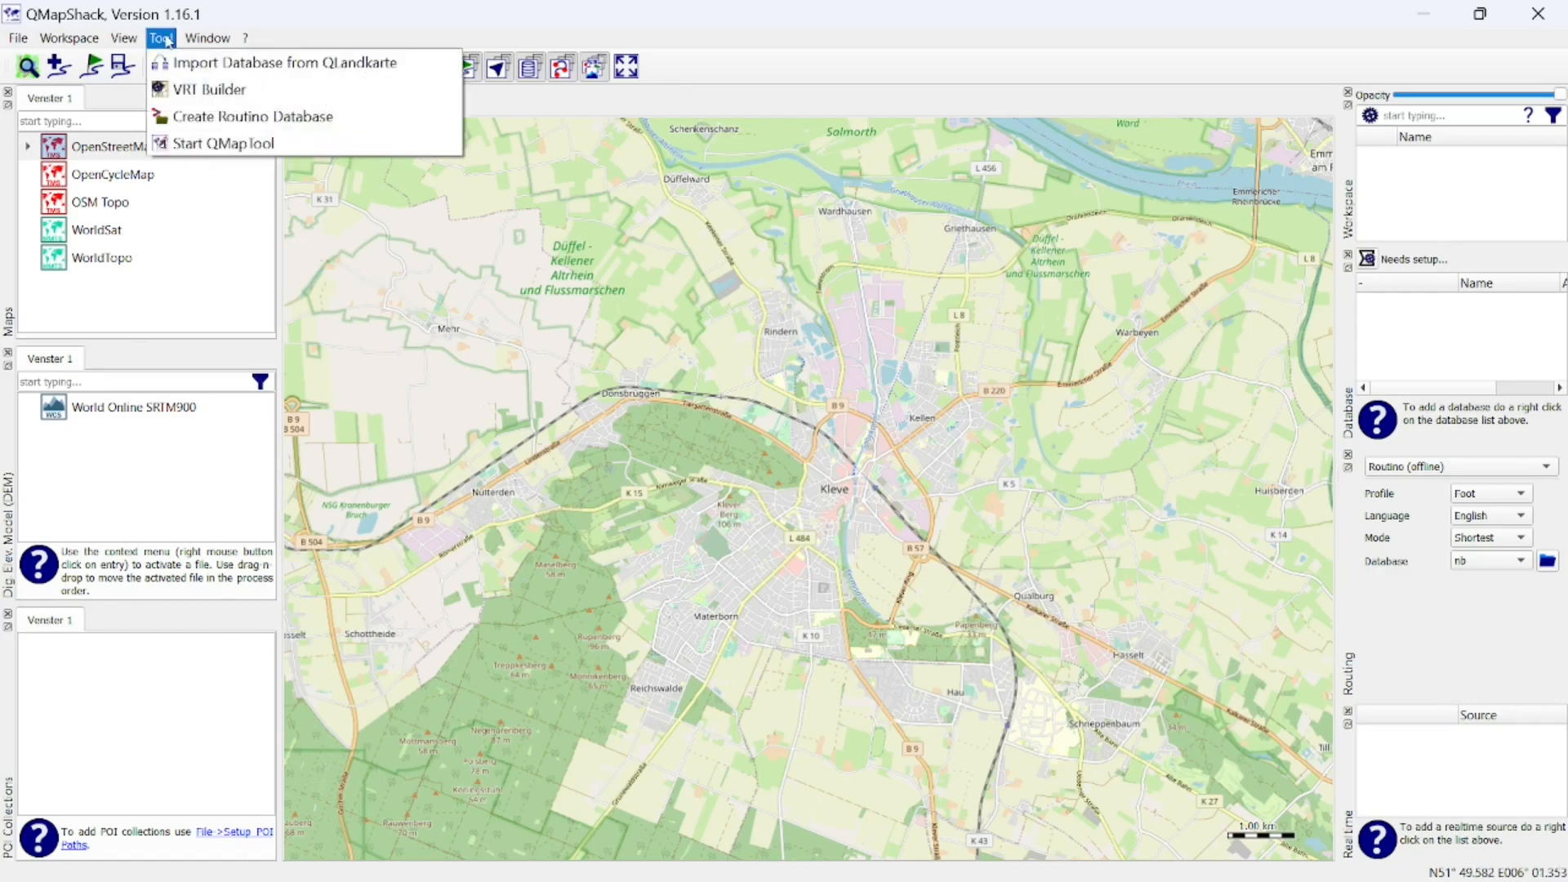
pyautogui.moveTo(300, 62)
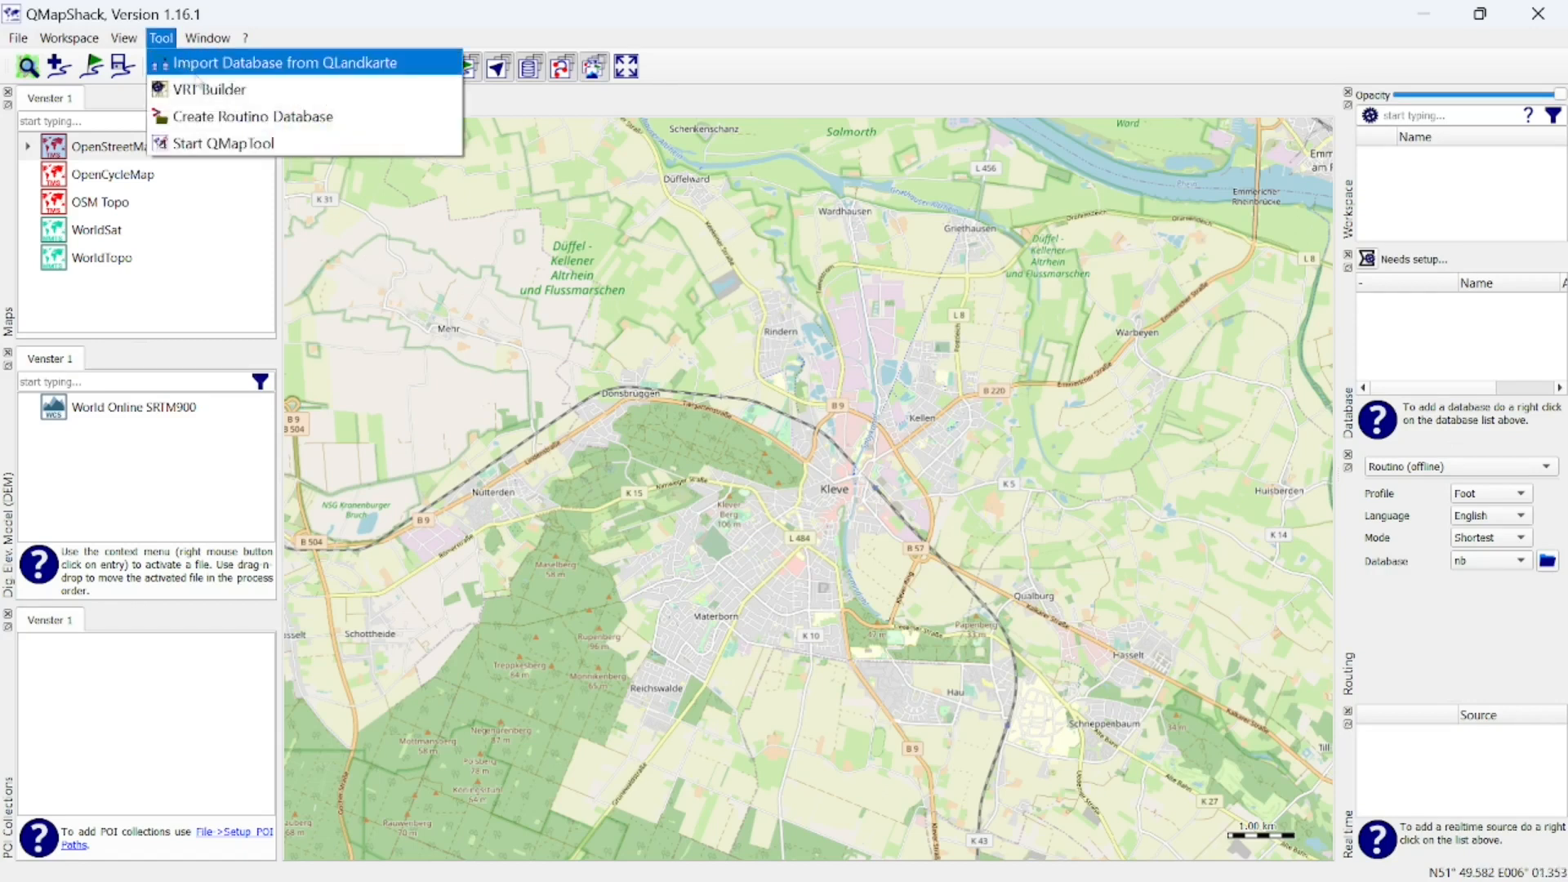
pyautogui.moveTo(254, 116)
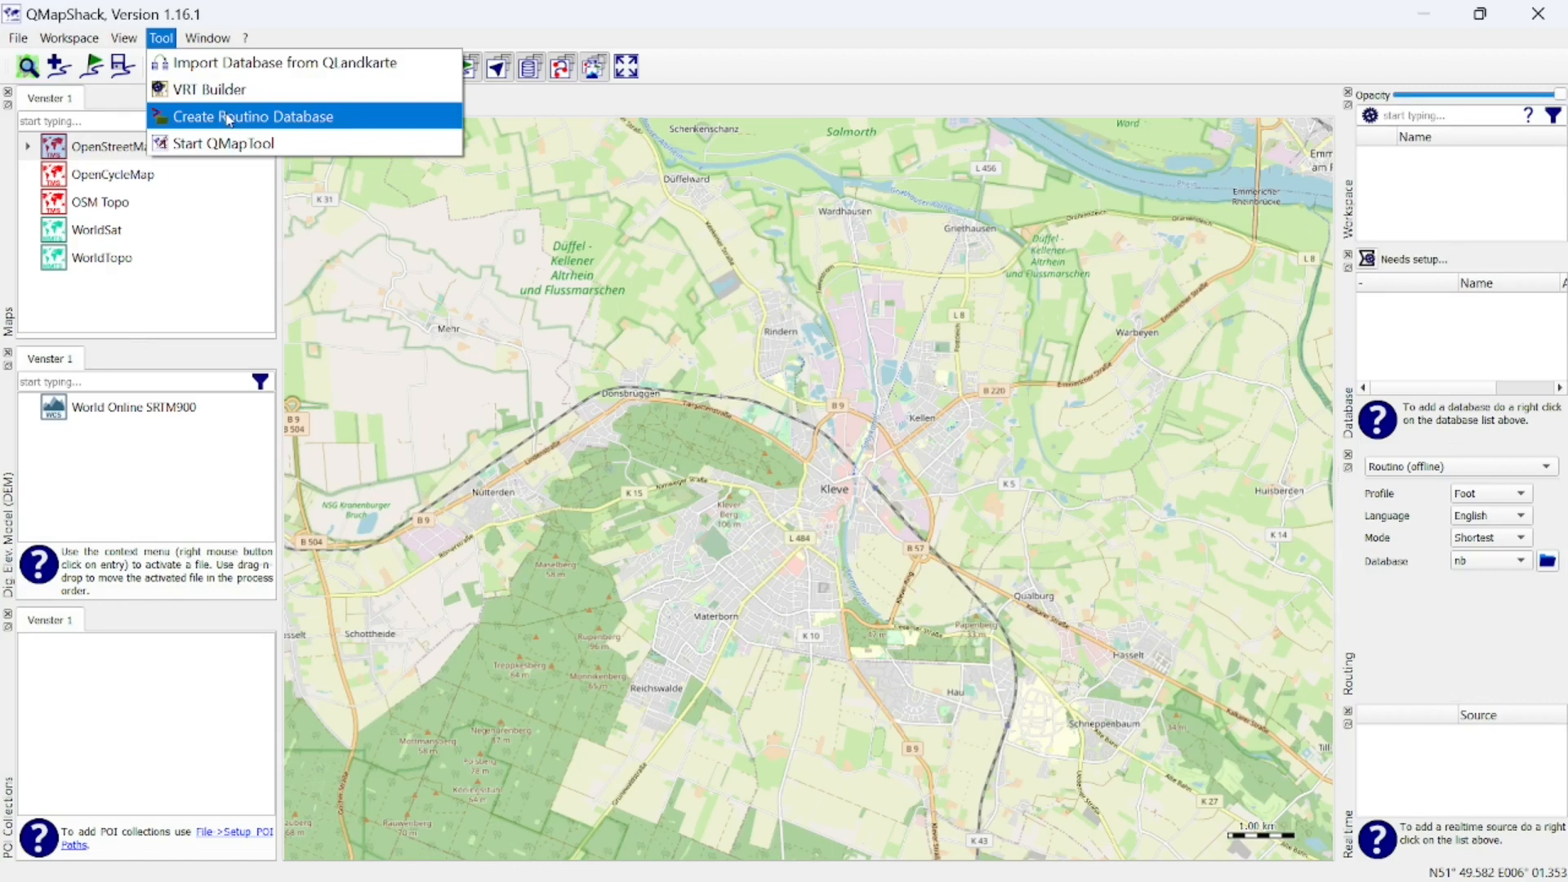
pyautogui.click(255, 116)
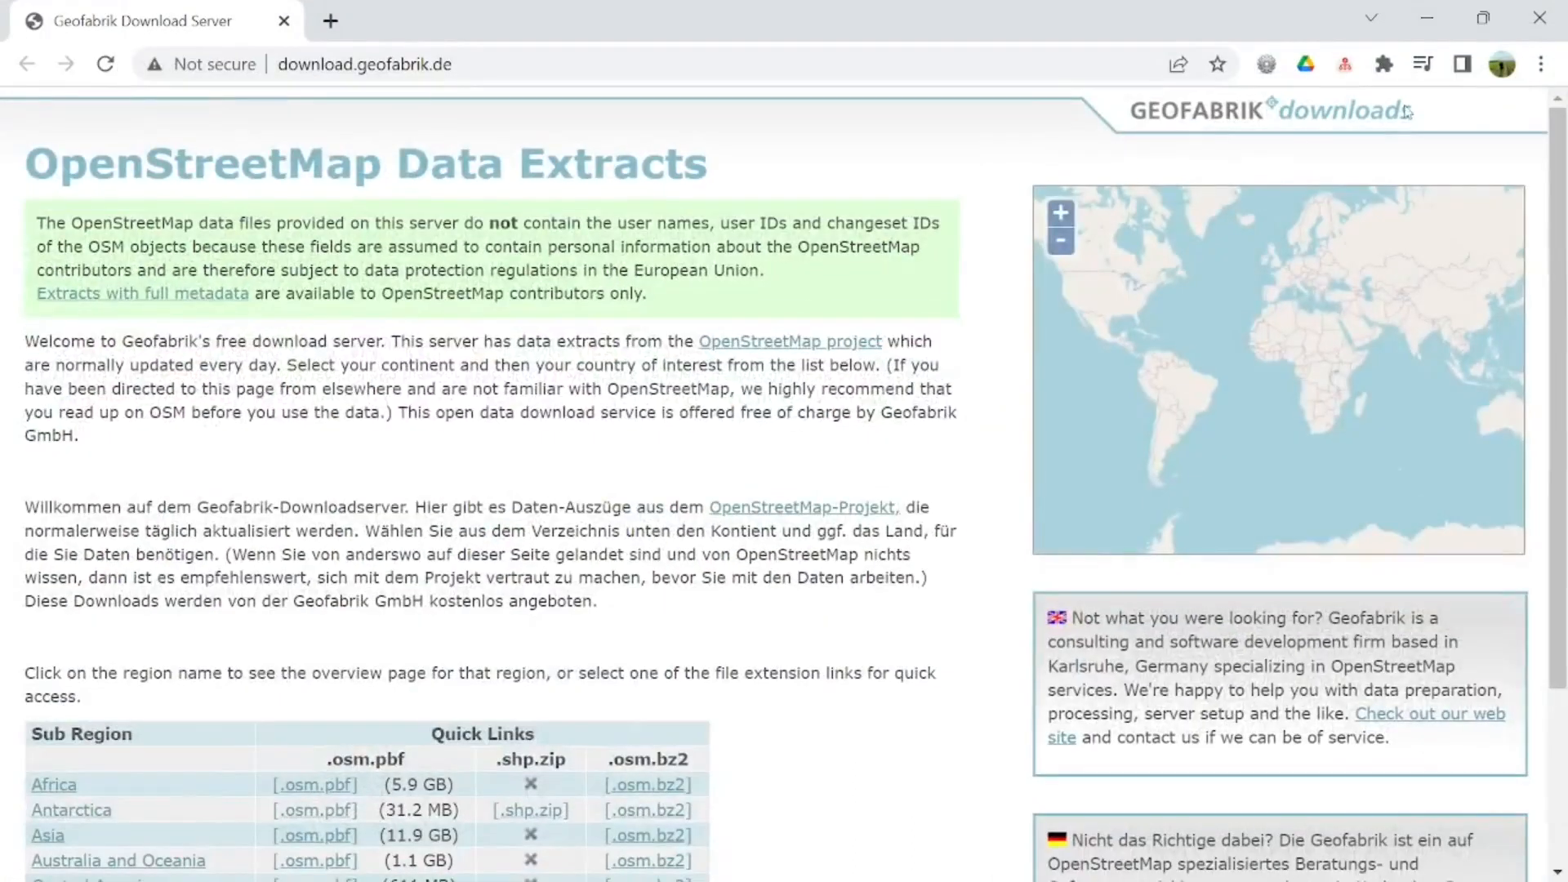
# - Drill down the Geofabrik extracts from Europe to the Germany region page
pyautogui.scroll(-3)
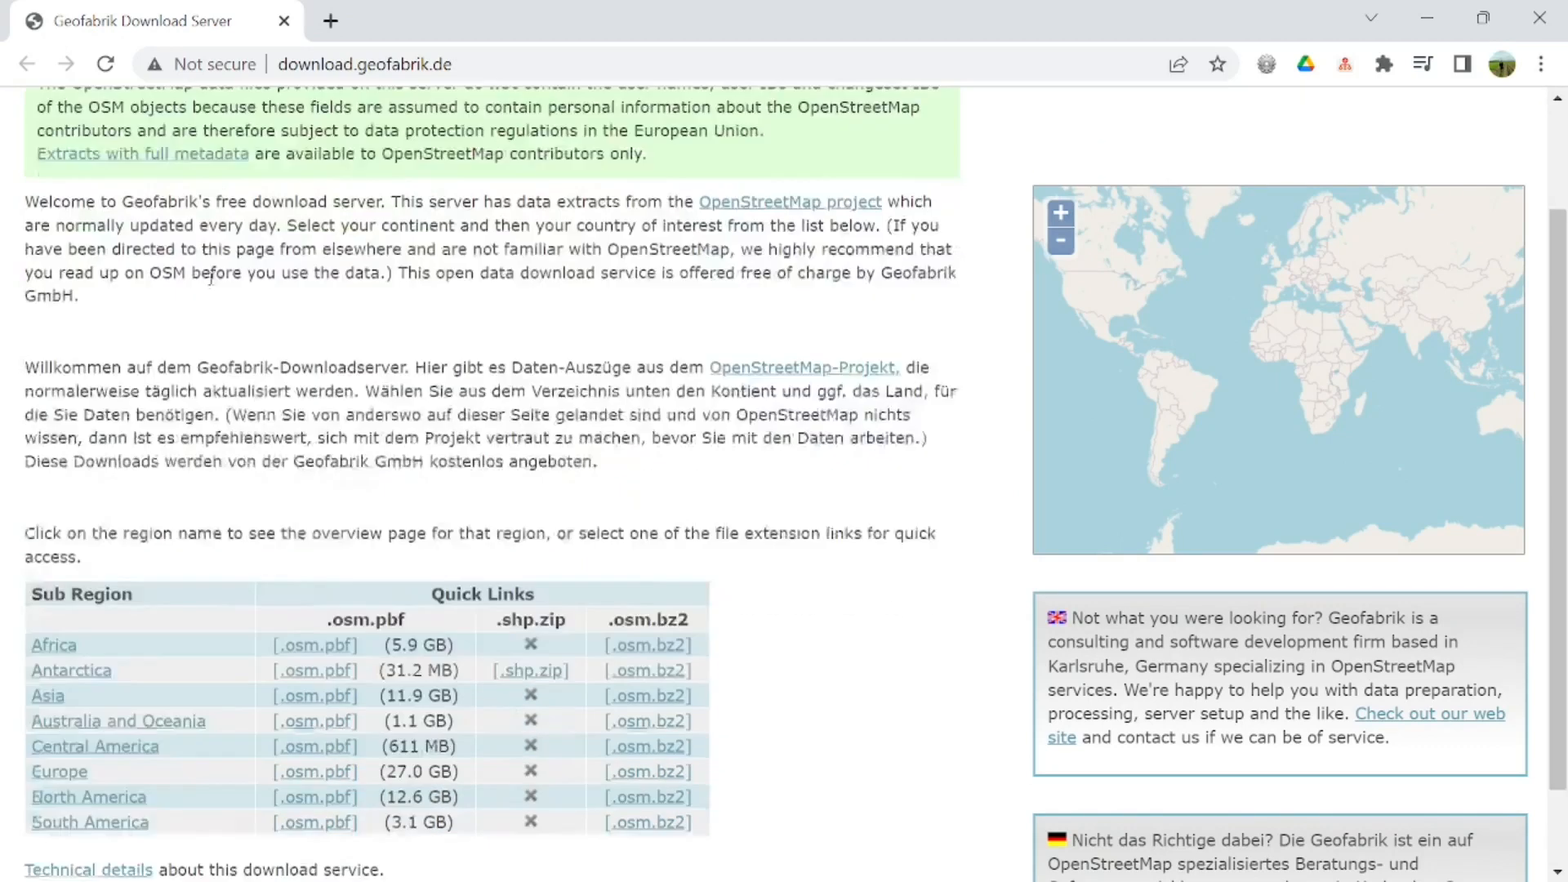
pyautogui.scroll(-3)
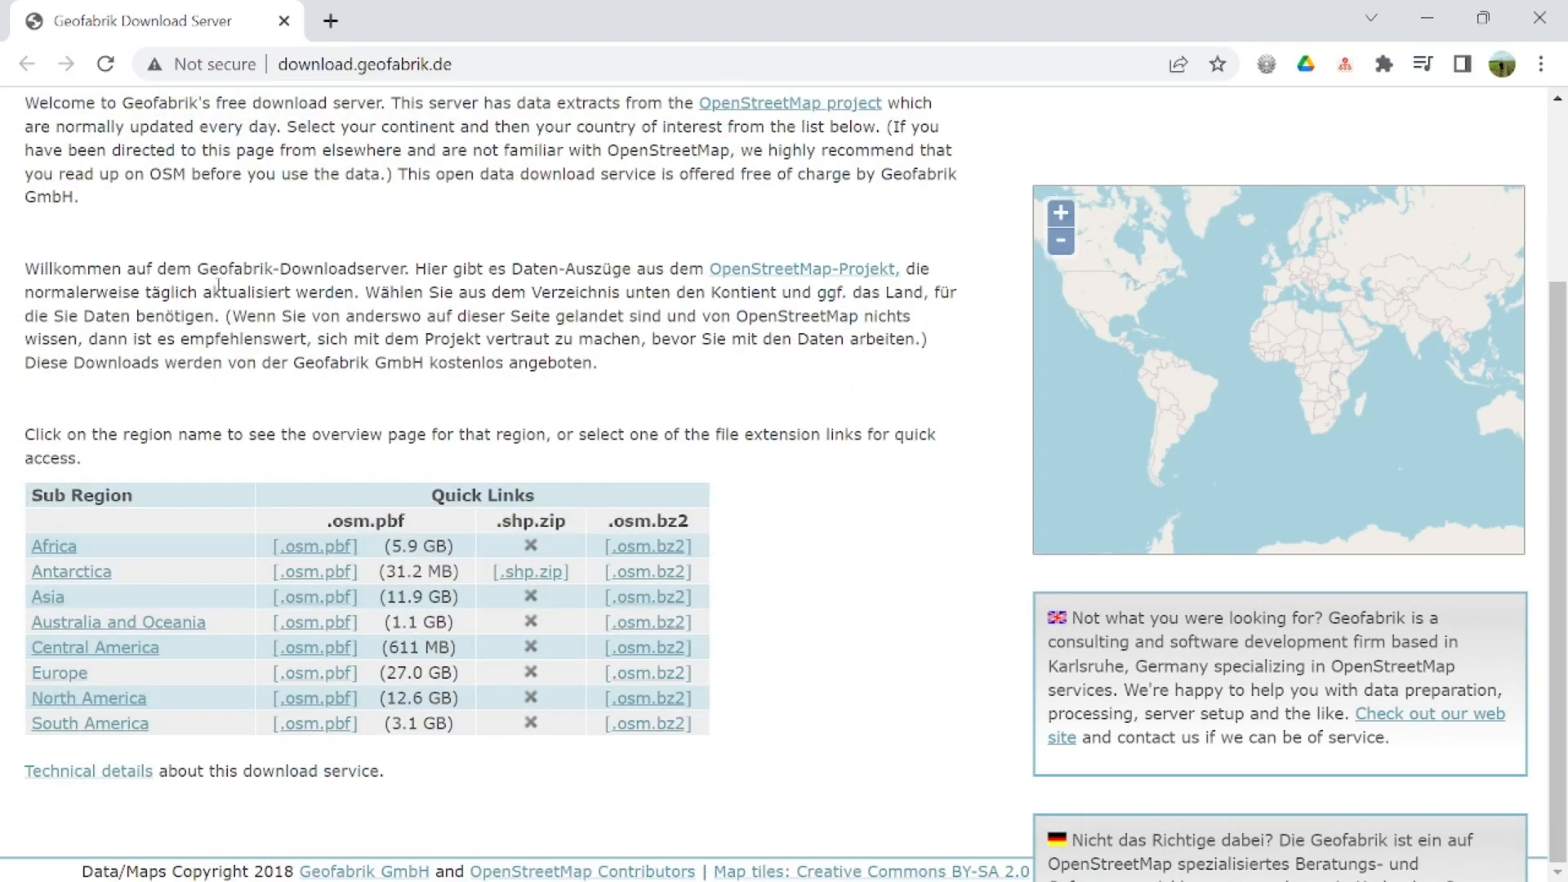
pyautogui.moveTo(59, 672)
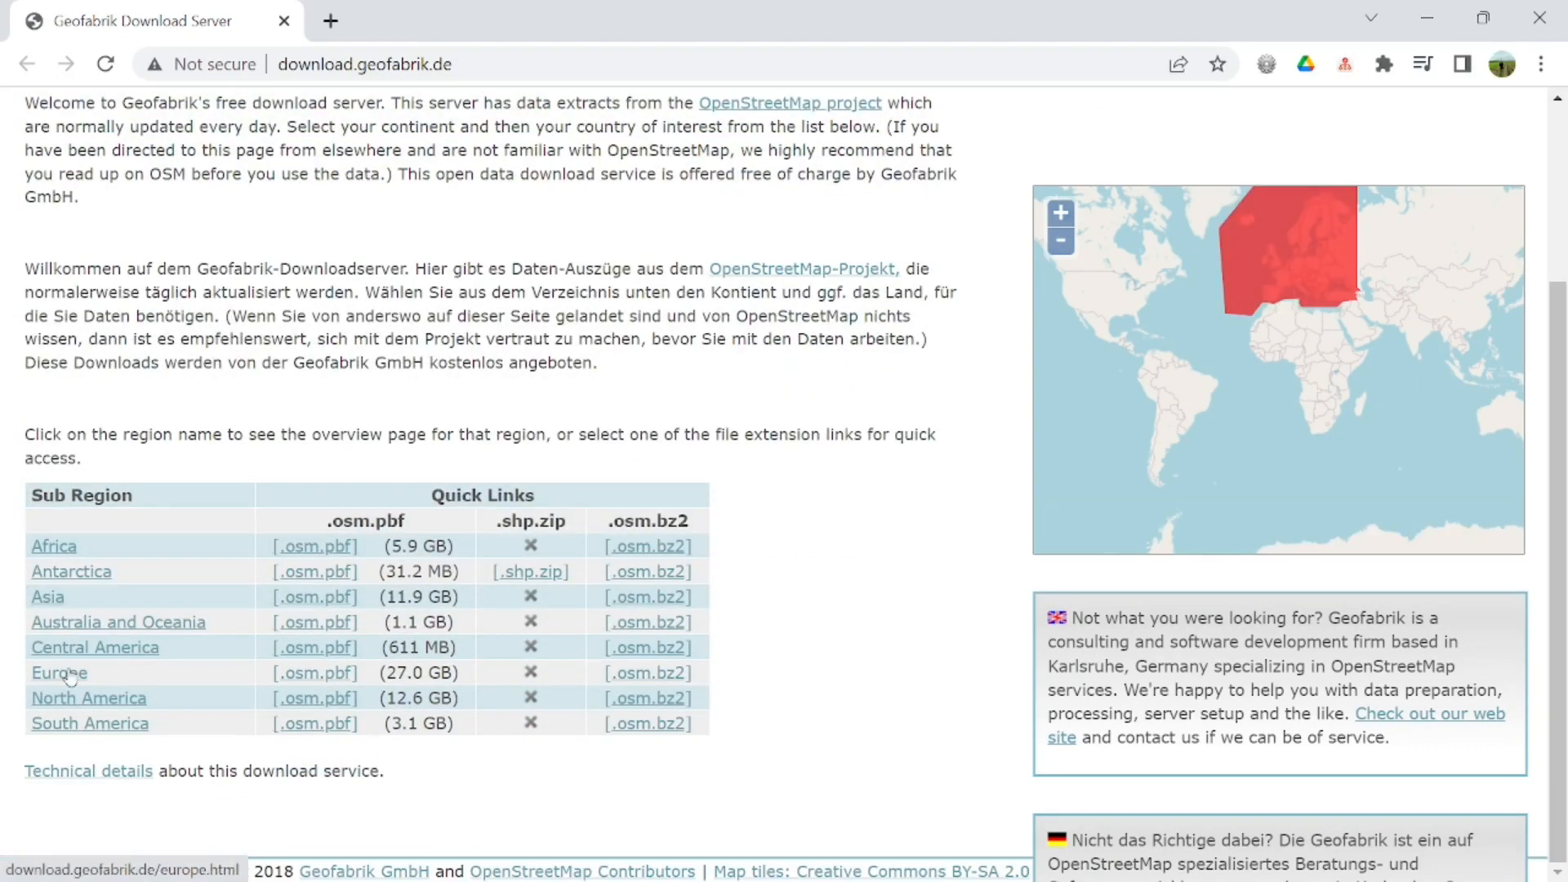
pyautogui.click(59, 671)
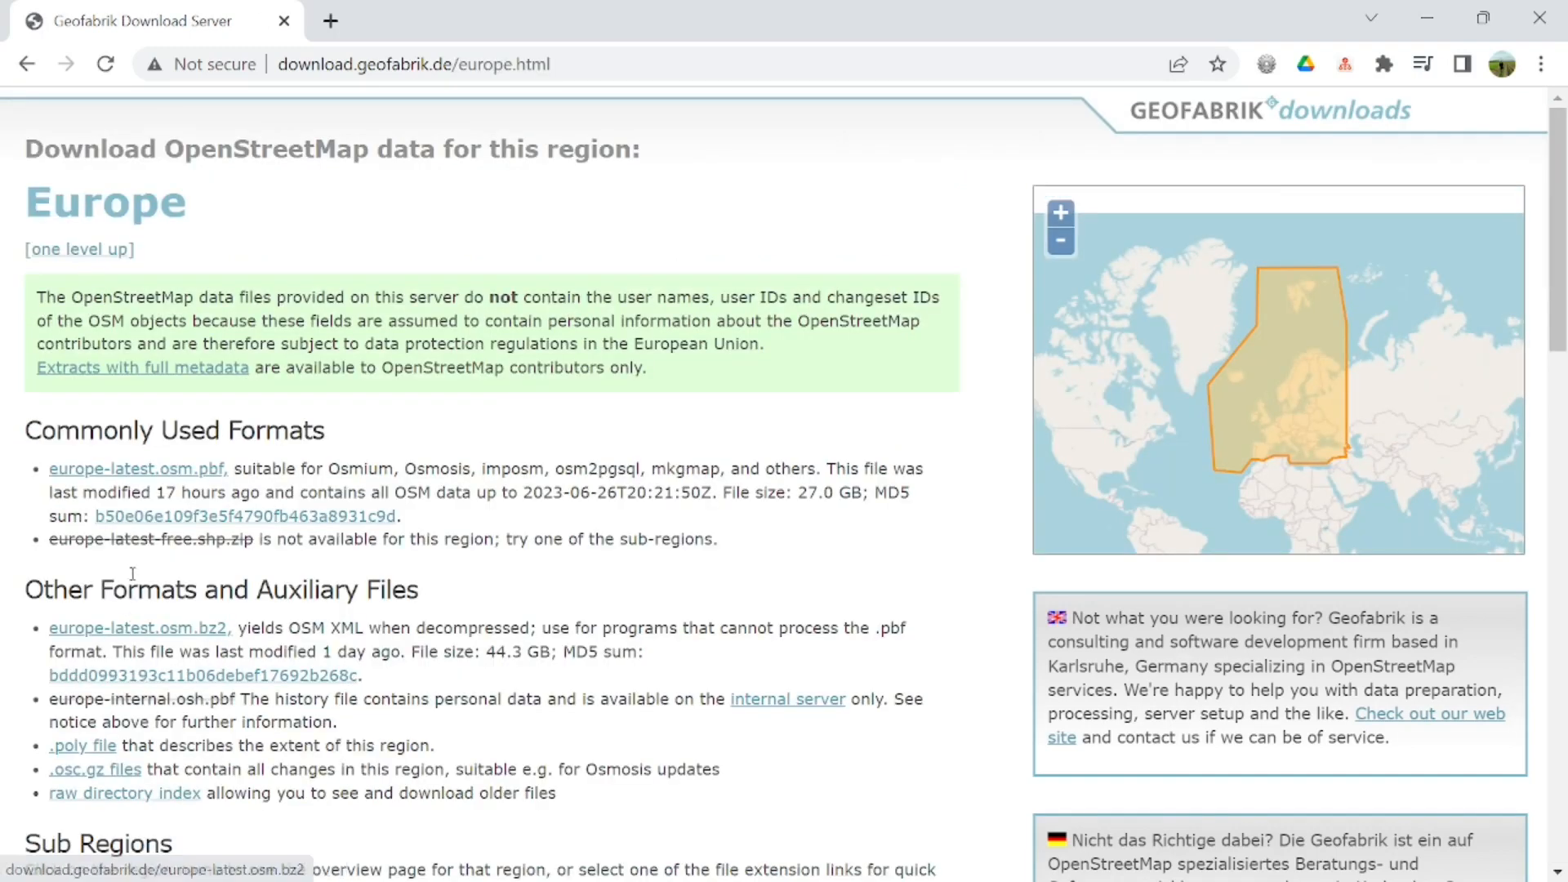
pyautogui.scroll(-3)
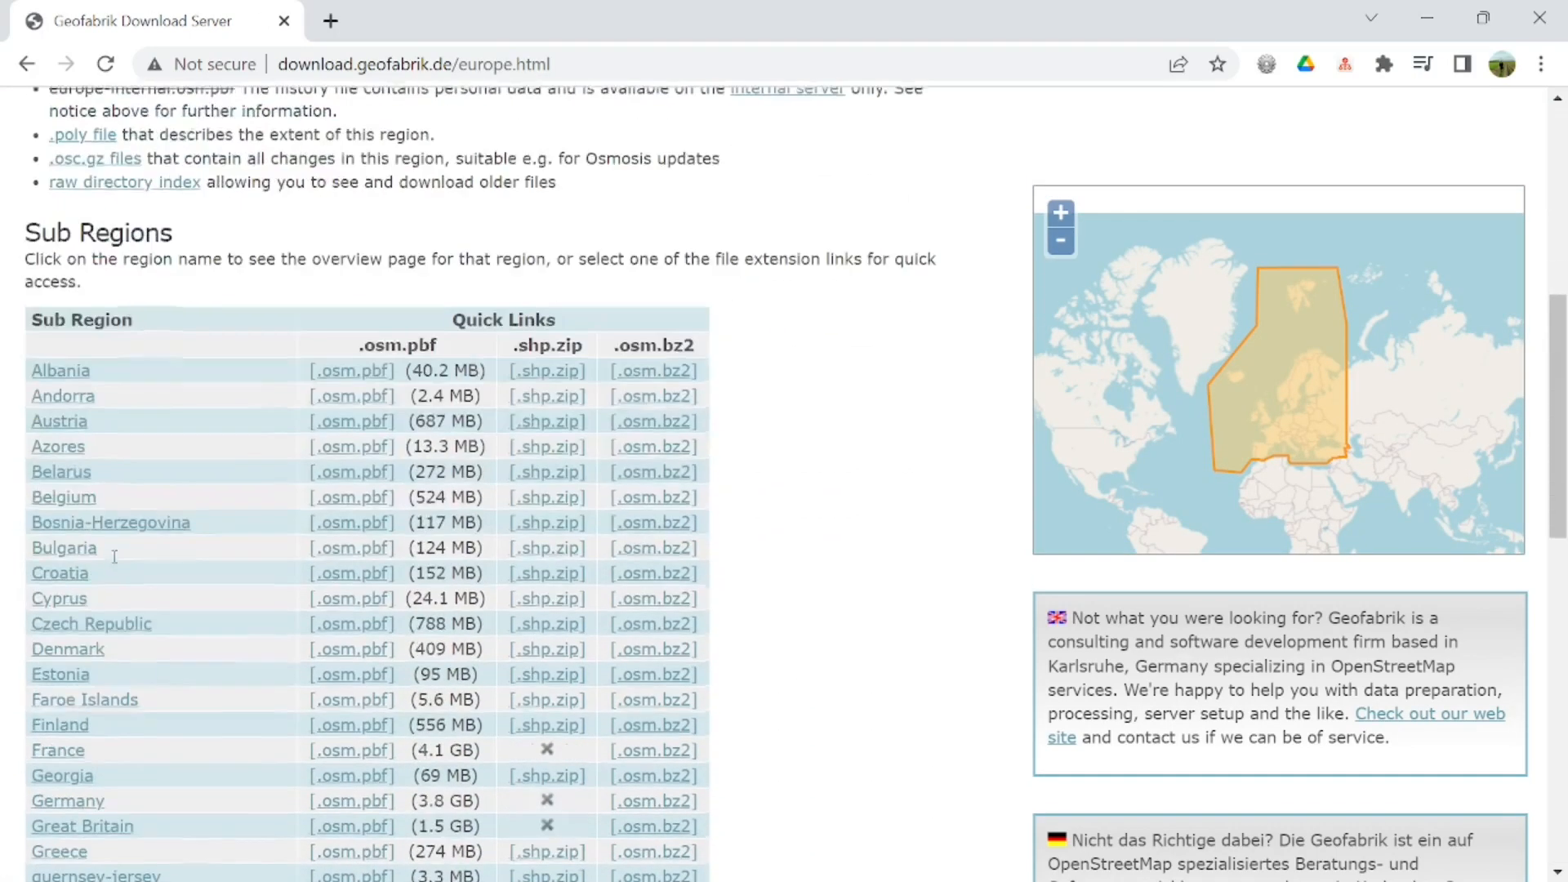
pyautogui.scroll(-3)
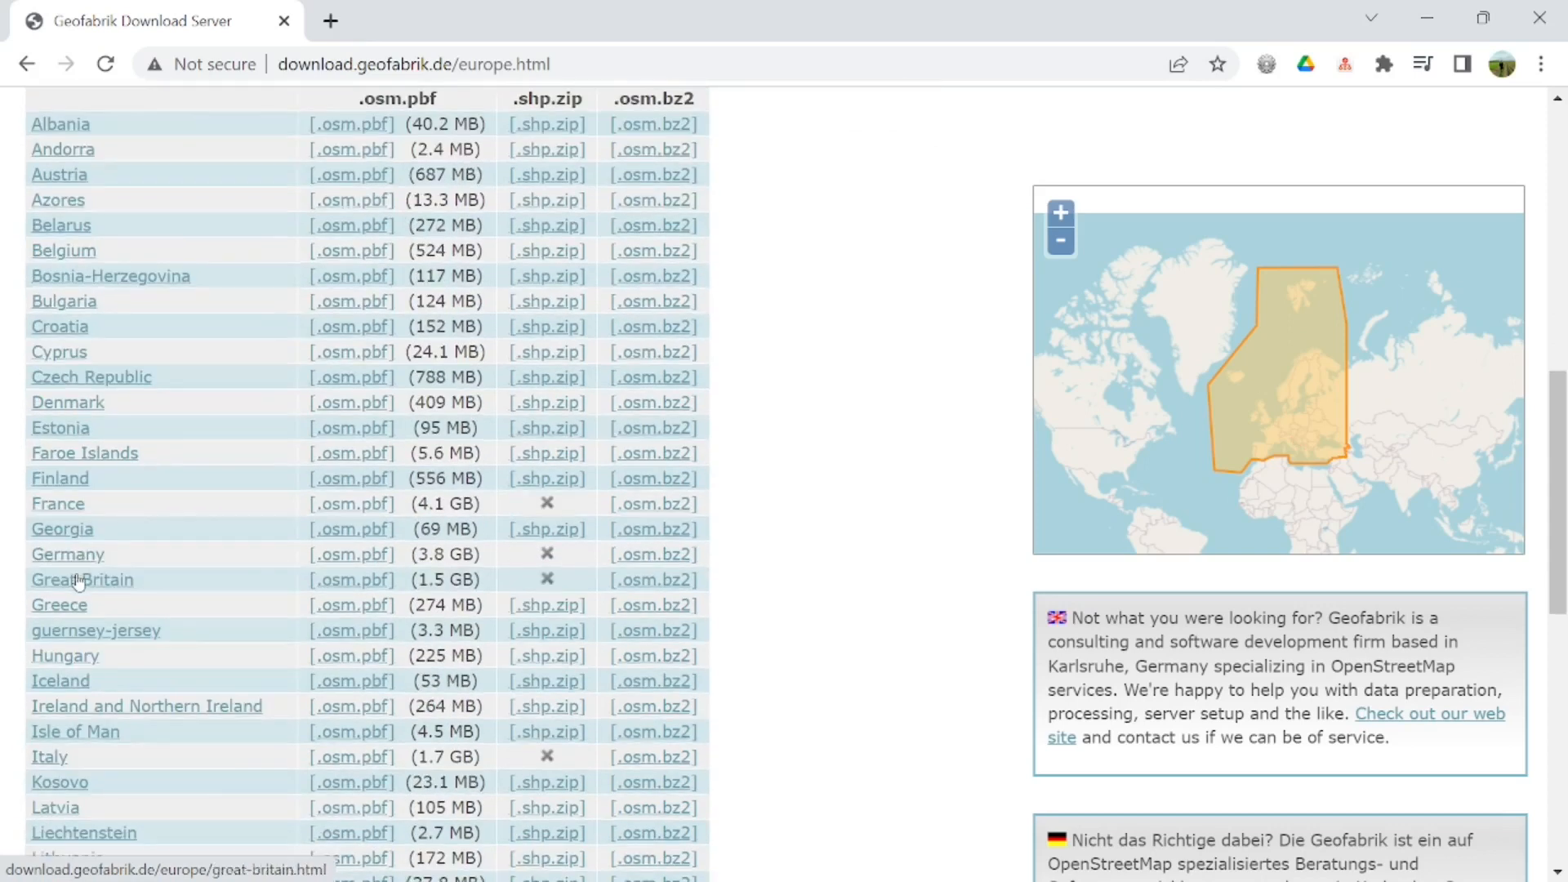
pyautogui.click(68, 553)
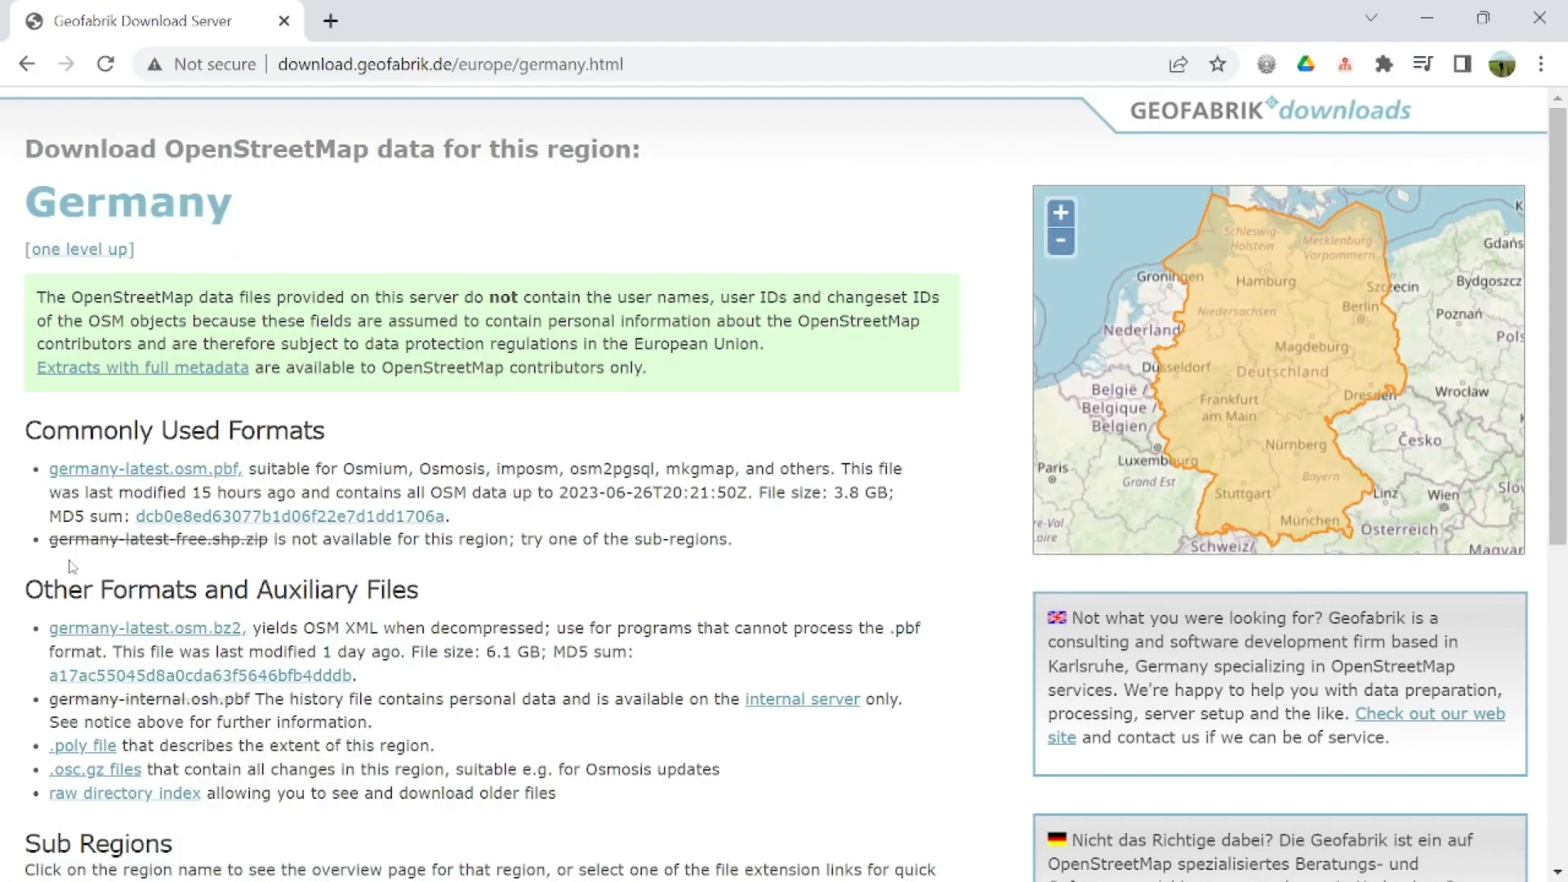
# - Continue through Nordrhein-Westfalen to Regierungsbezirk Düsseldorf and download its .osm.pbf extract
pyautogui.scroll(-3)
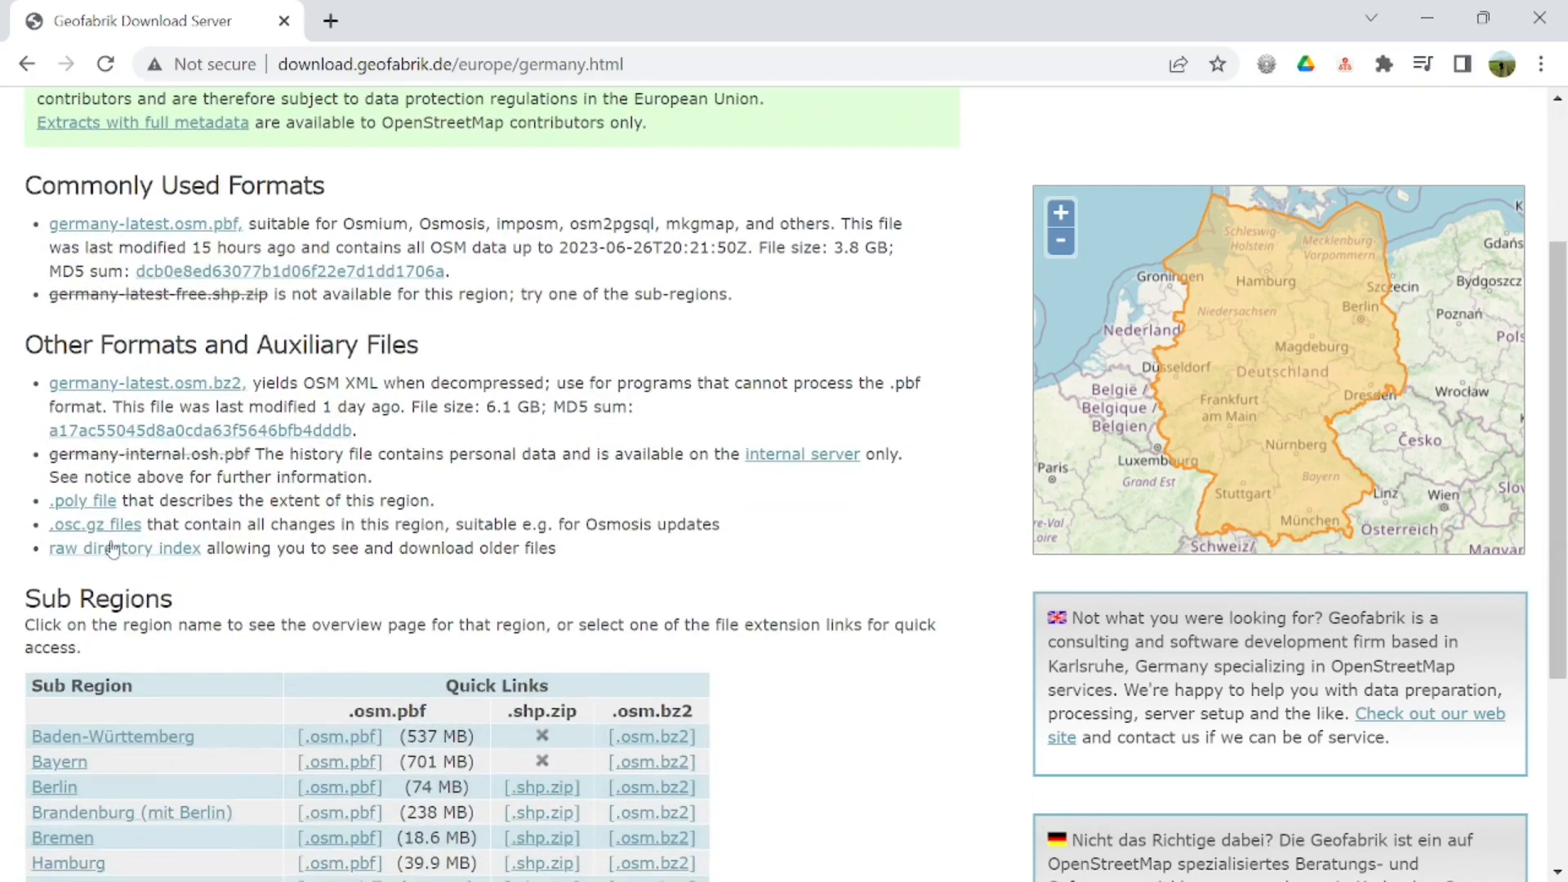
pyautogui.scroll(-3)
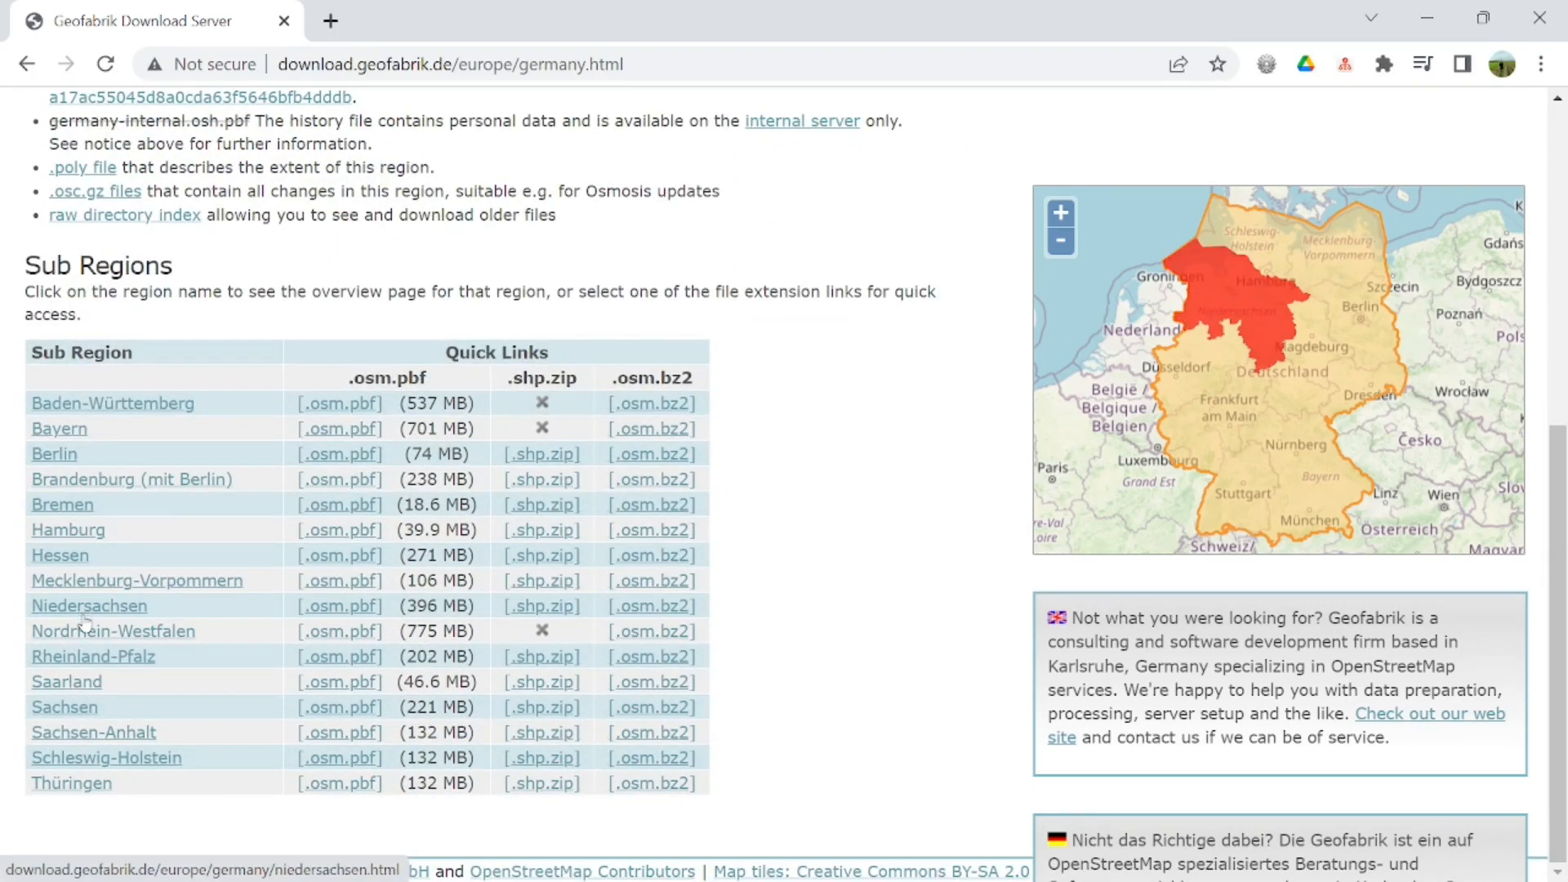
pyautogui.click(113, 631)
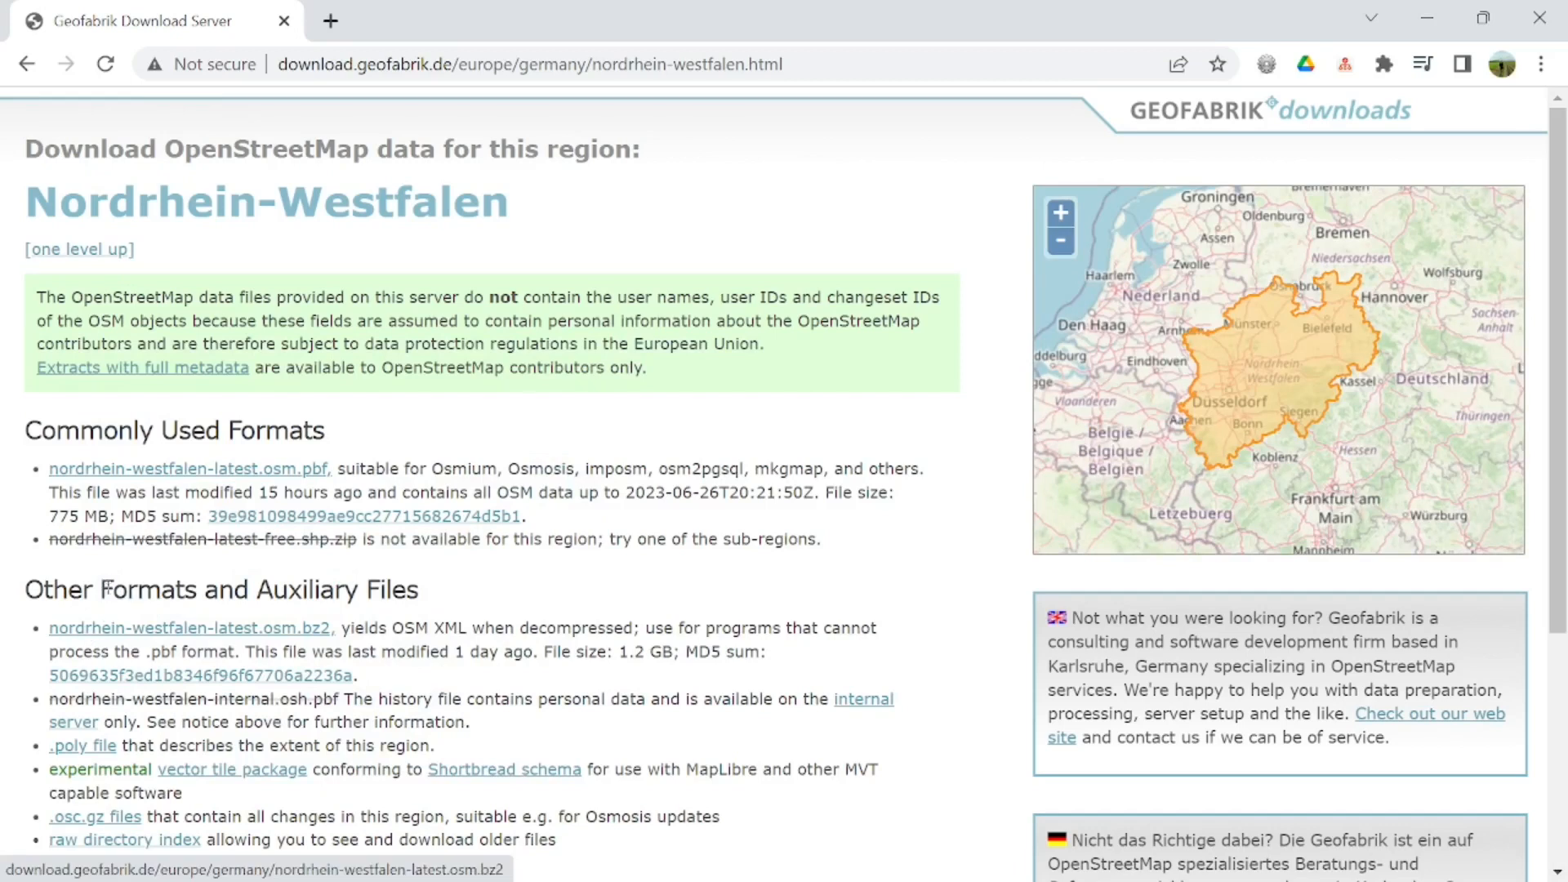
pyautogui.moveTo(103, 573)
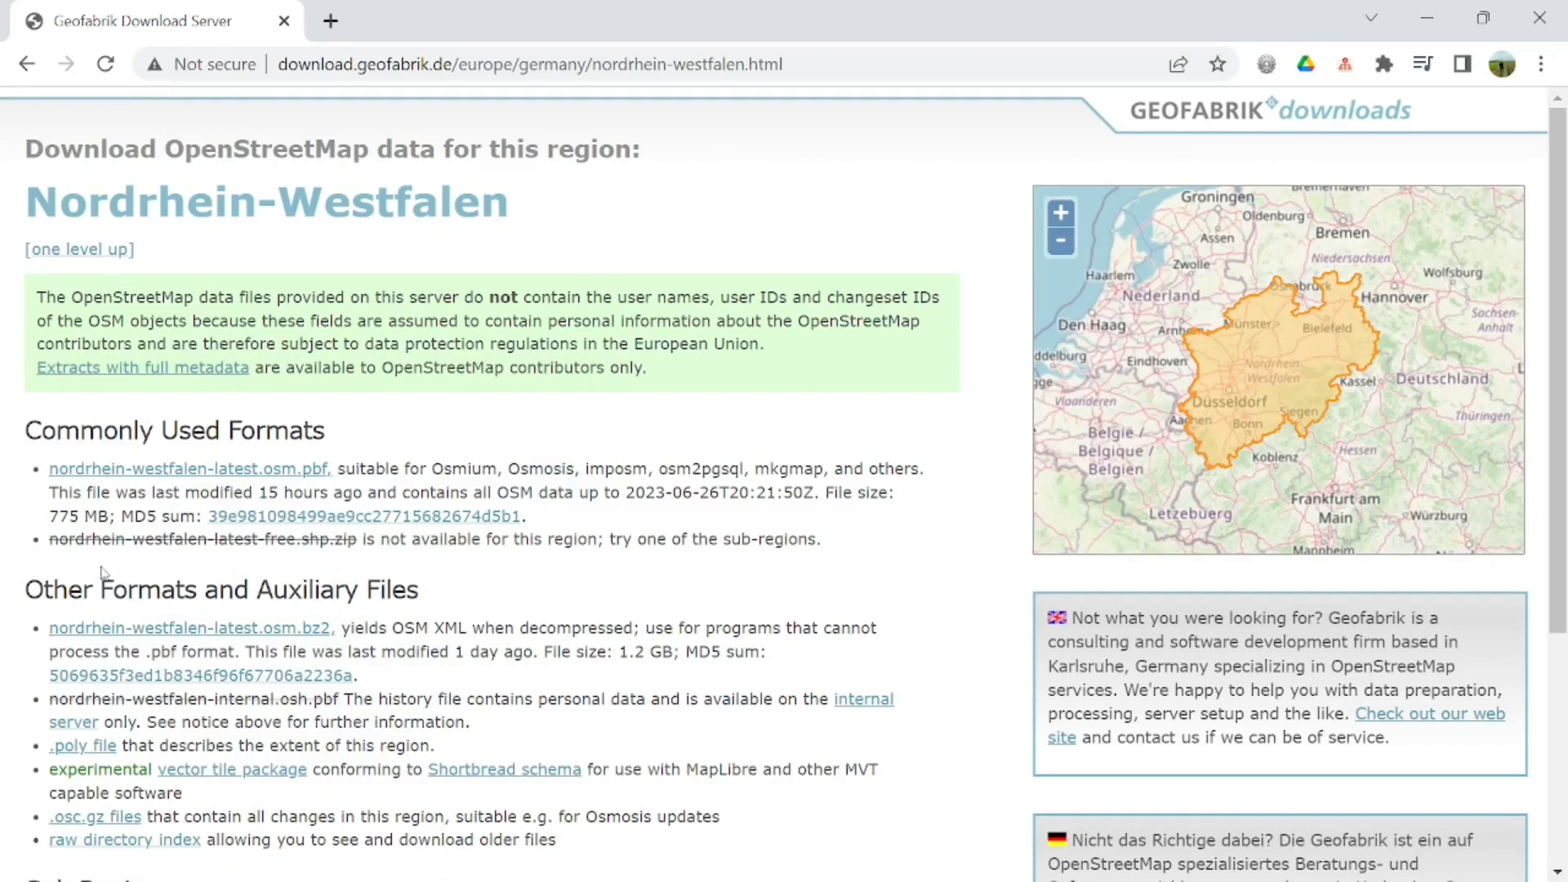
pyautogui.scroll(-3)
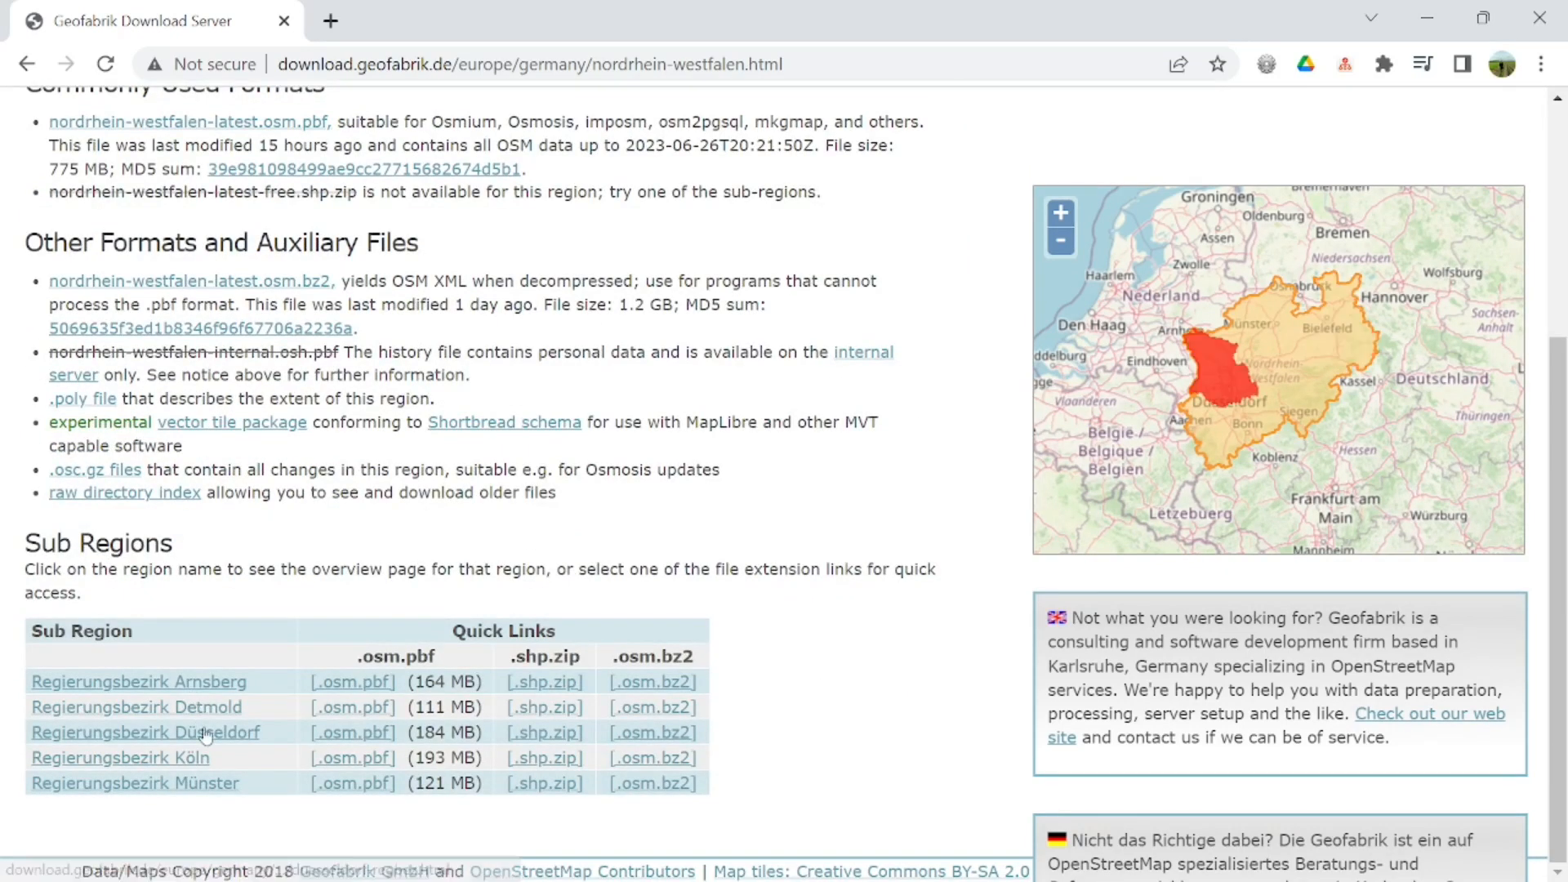
pyautogui.click(145, 732)
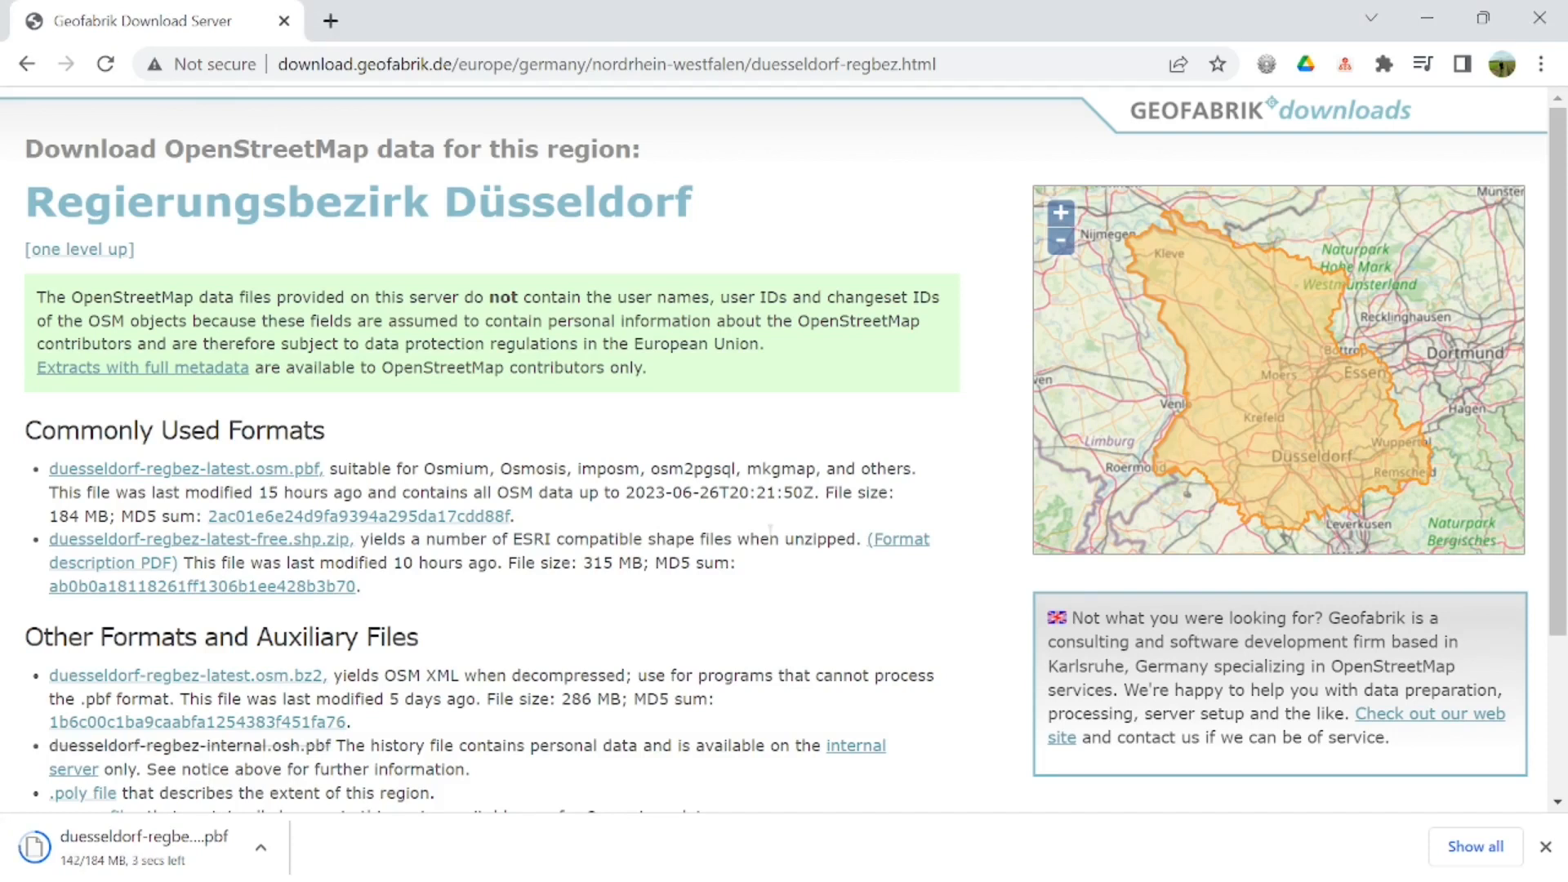
pyautogui.moveTo(484, 616)
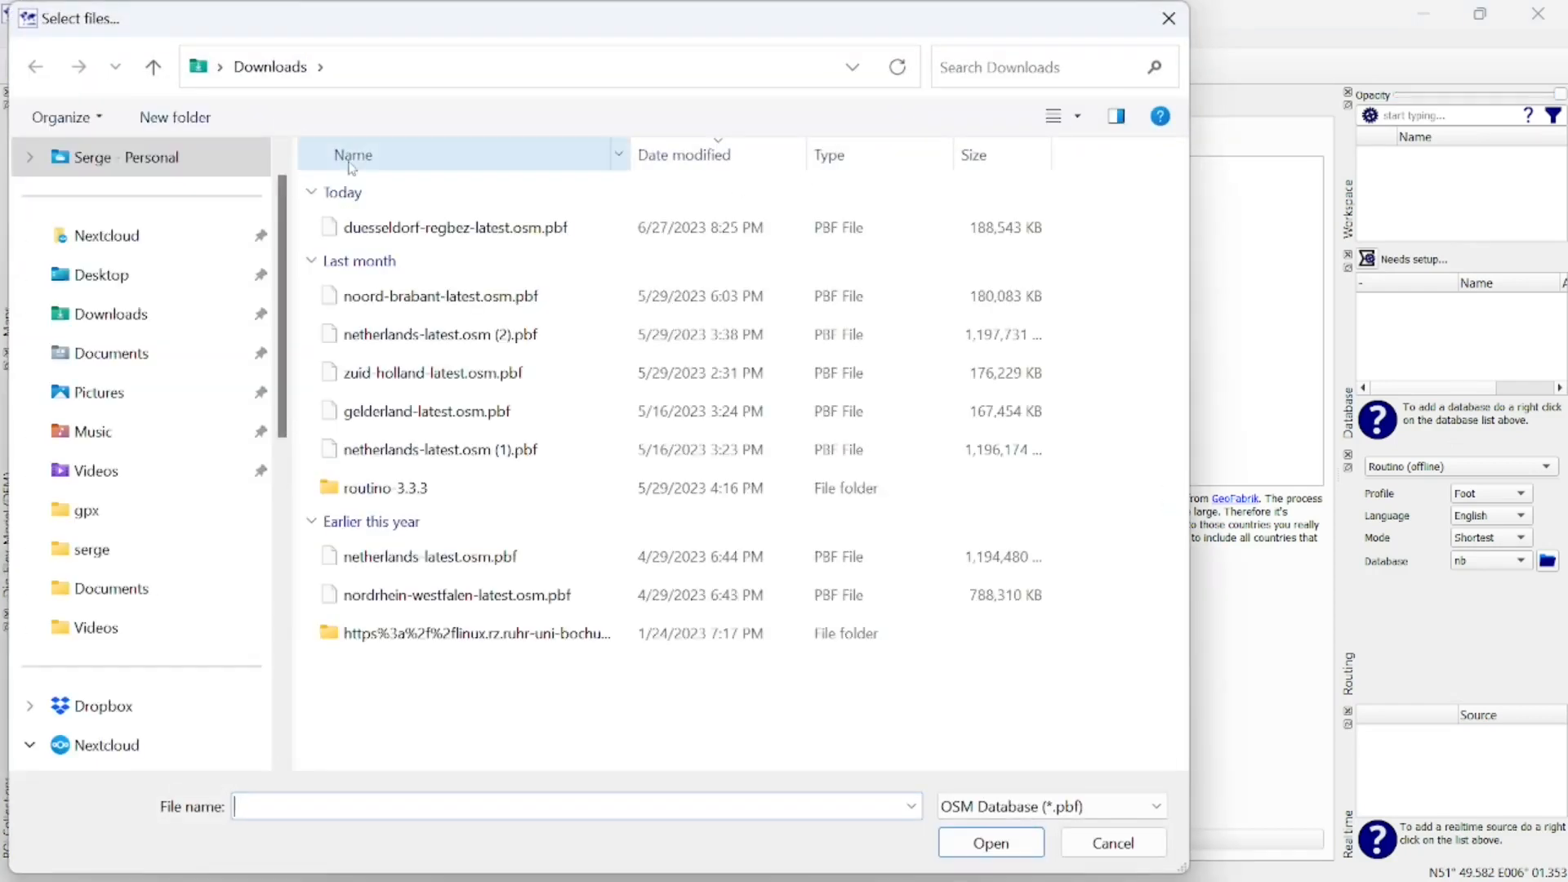
# - Choose duesseldorf-regbez-latest.osm.pbf from Downloads as the database source file
pyautogui.click(452, 227)
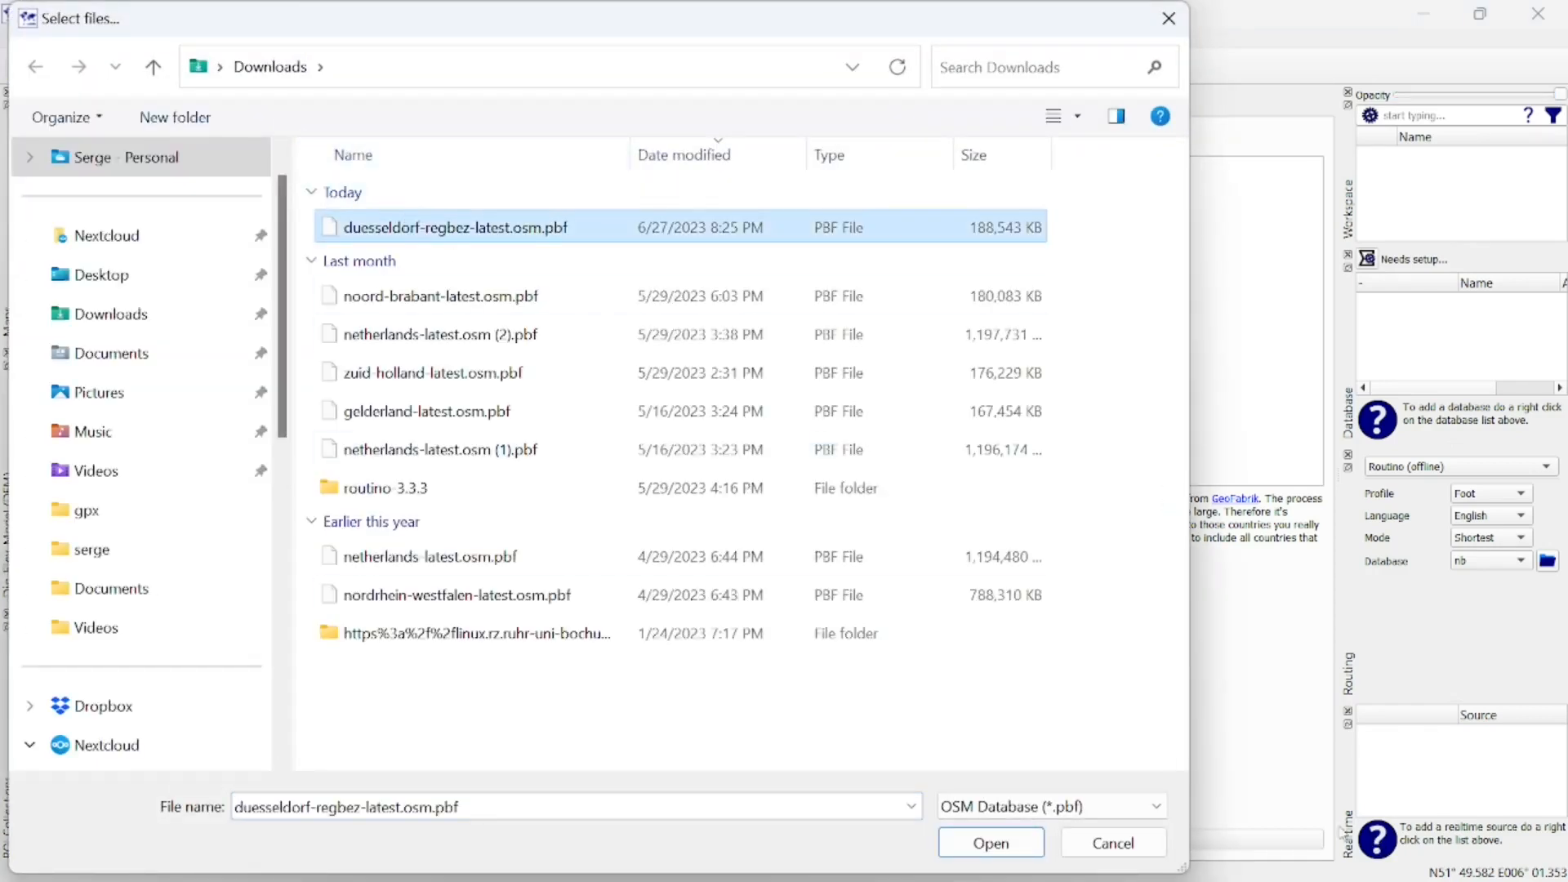
pyautogui.click(989, 842)
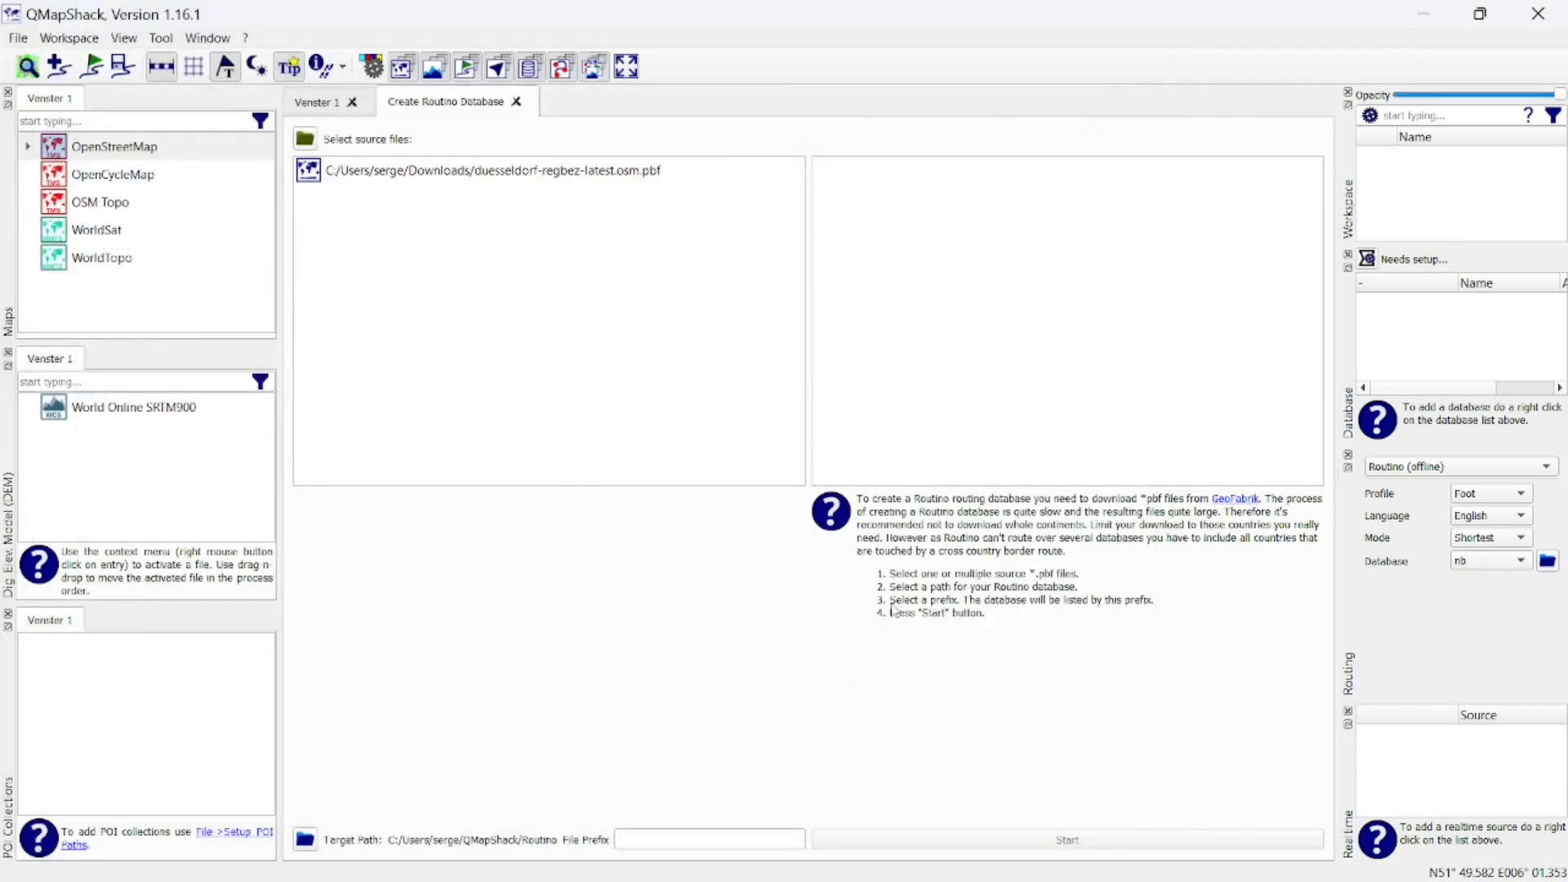
# - Build the Routino database from the Düsseldorf extract using file prefix 'duess'
pyautogui.click(488, 170)
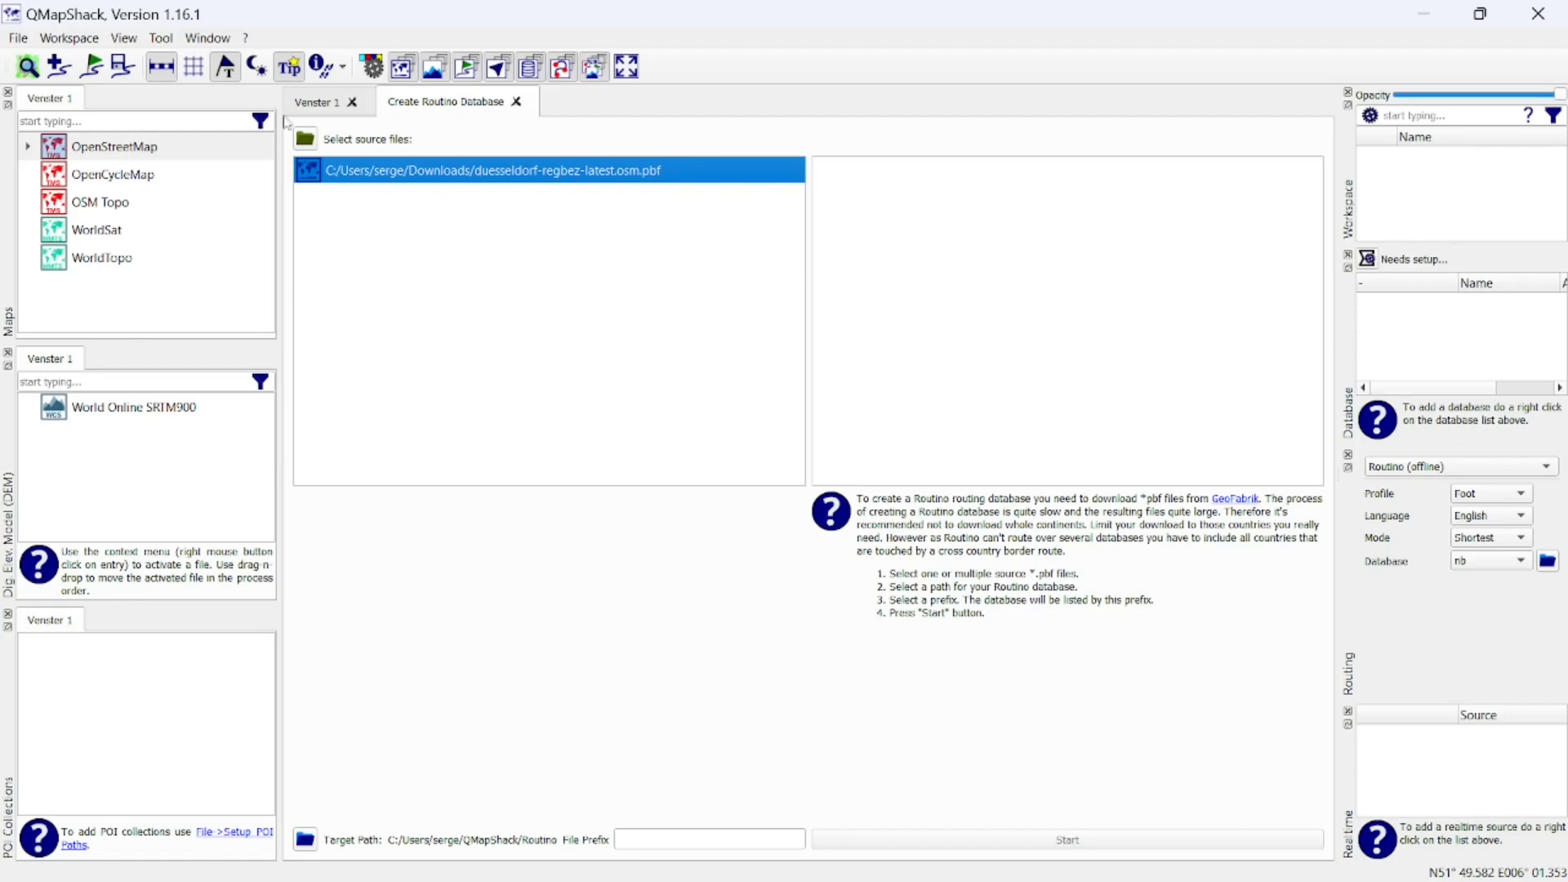
pyautogui.click(709, 840)
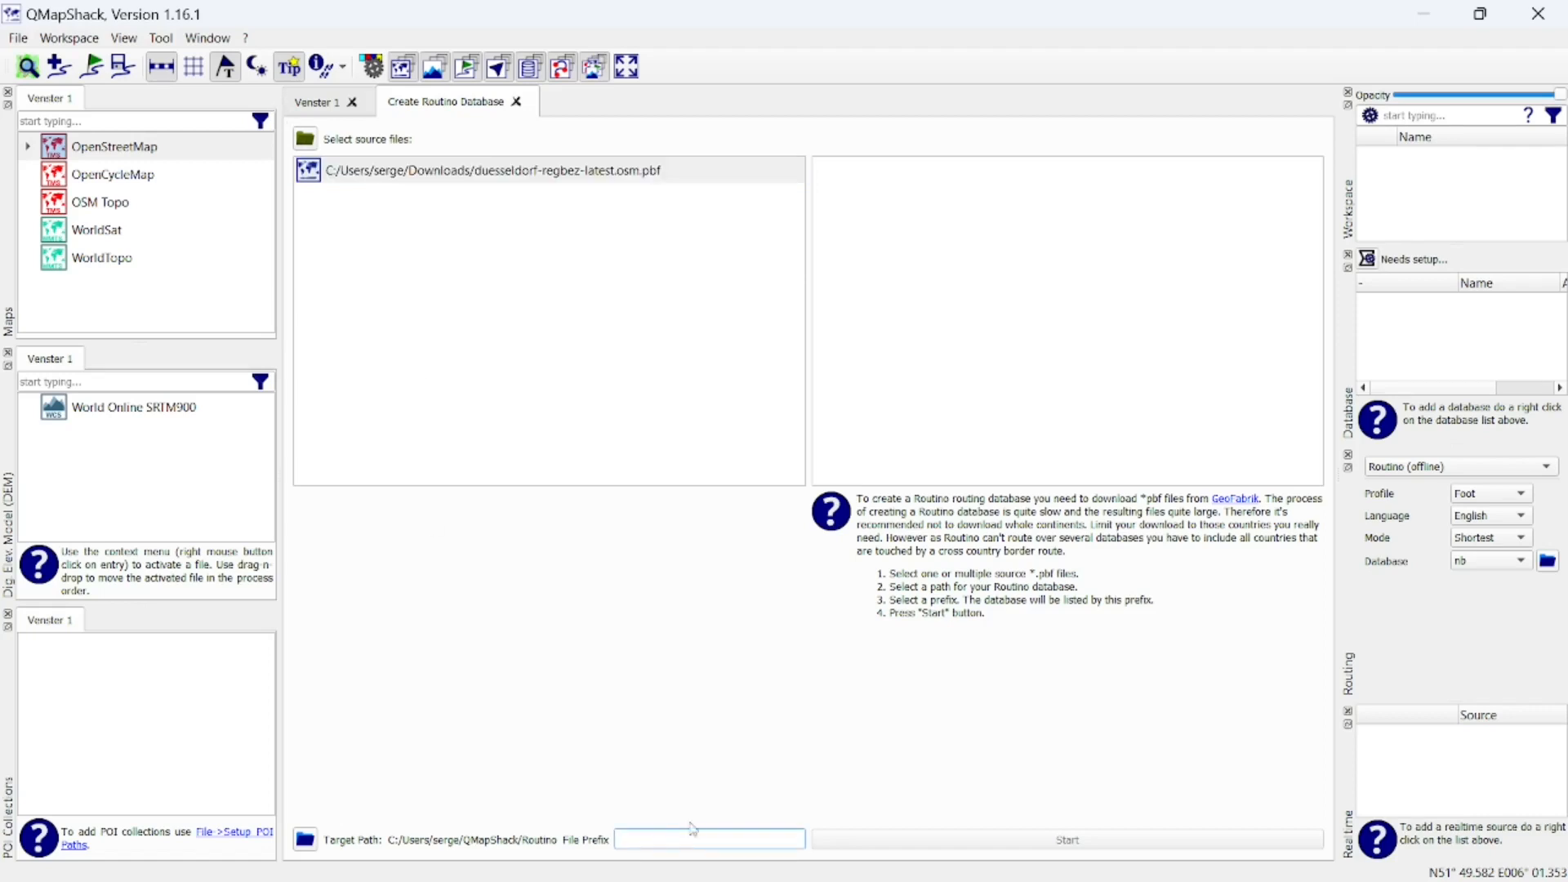
pyautogui.write('d')
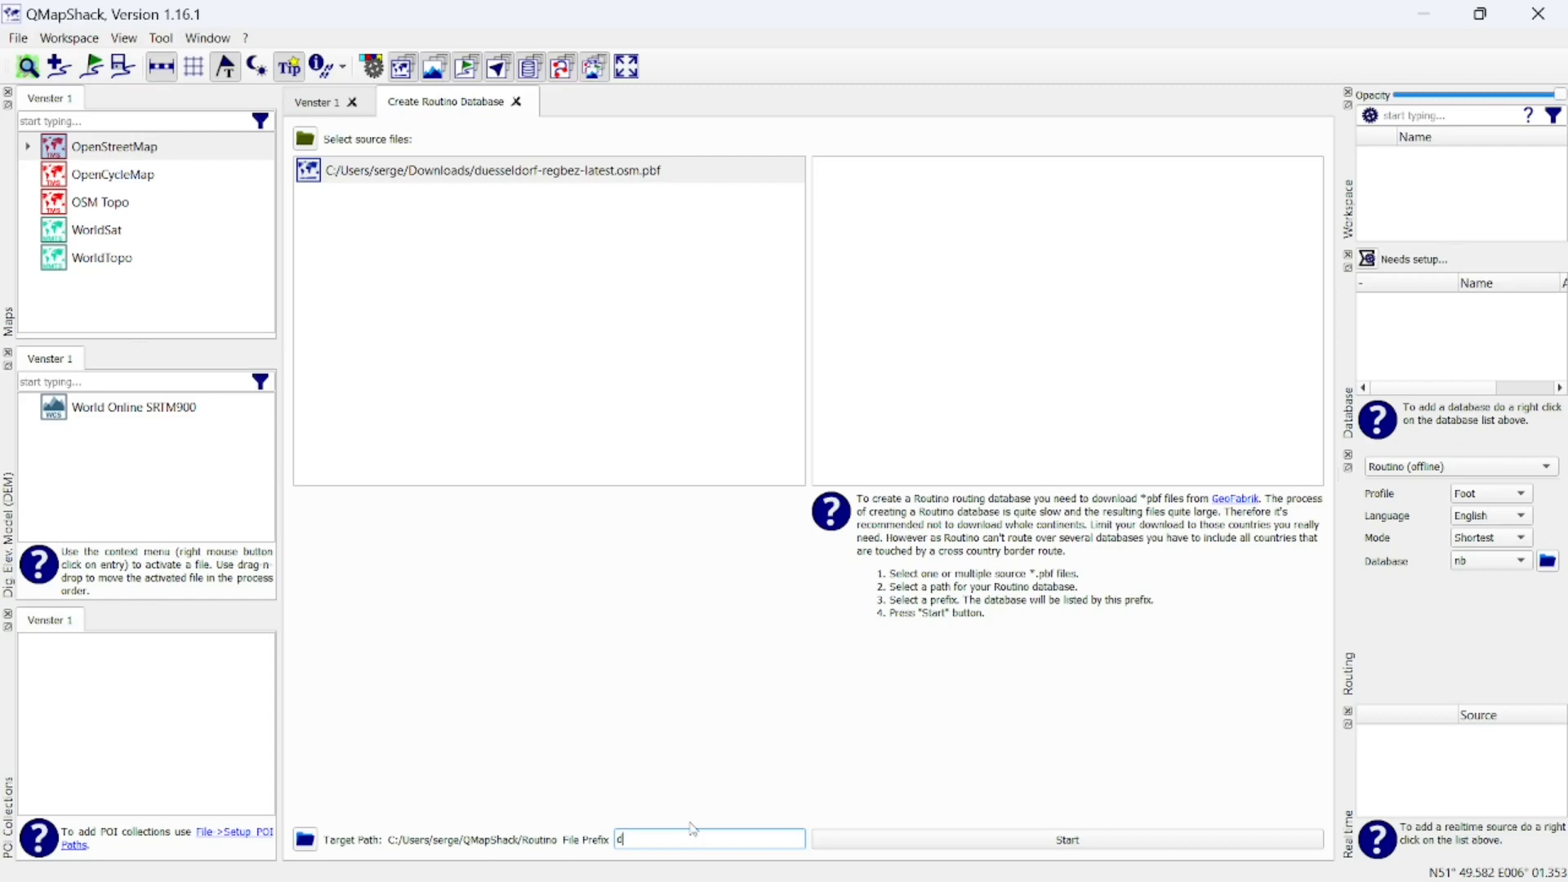
pyautogui.write('uess')
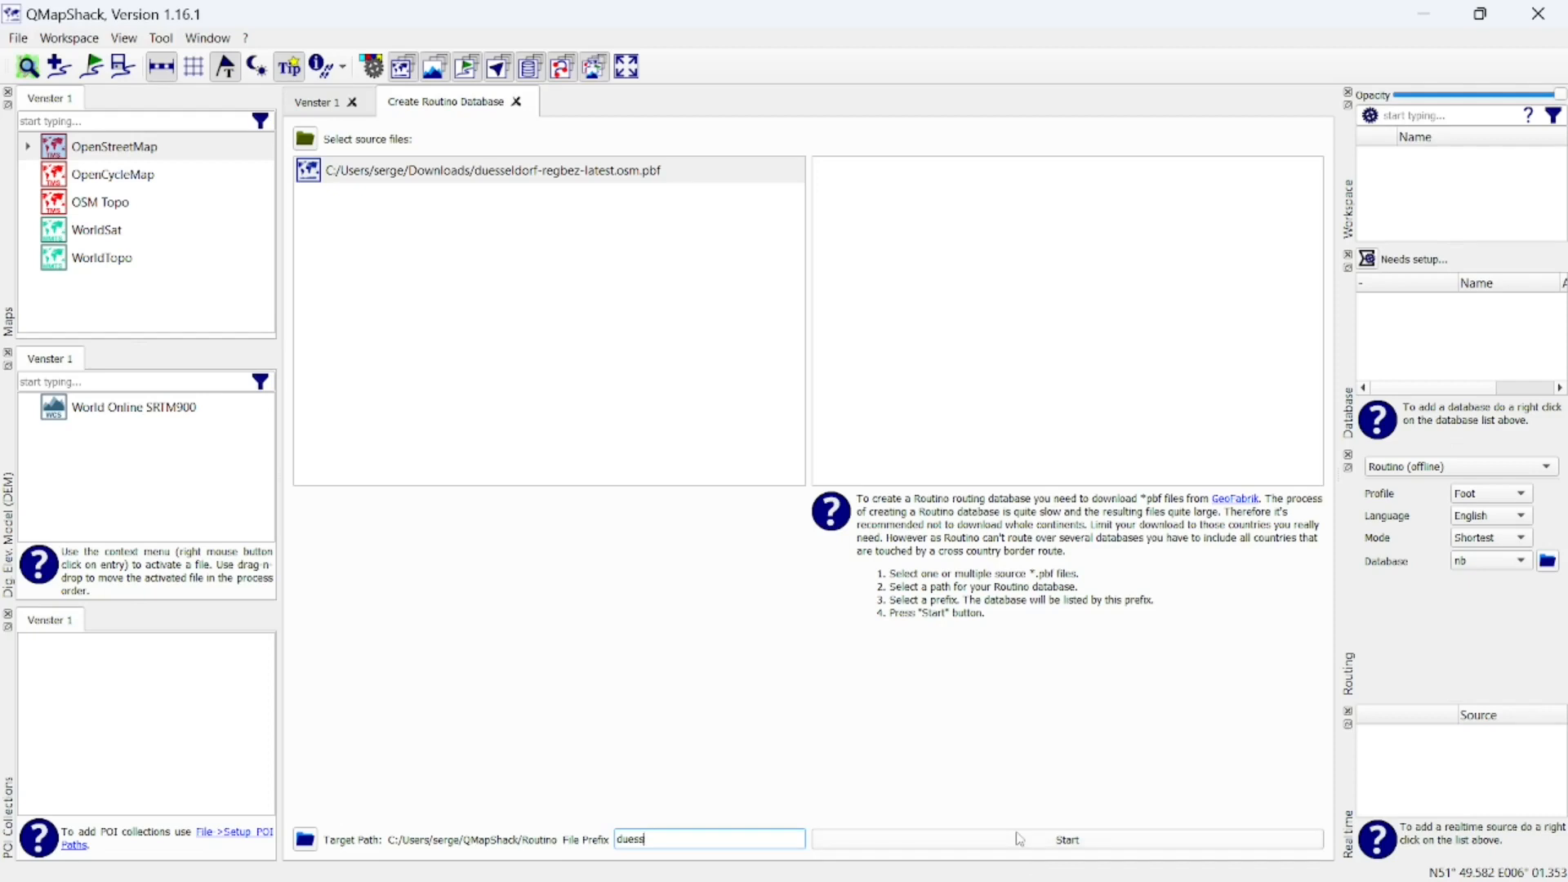
pyautogui.click(1066, 839)
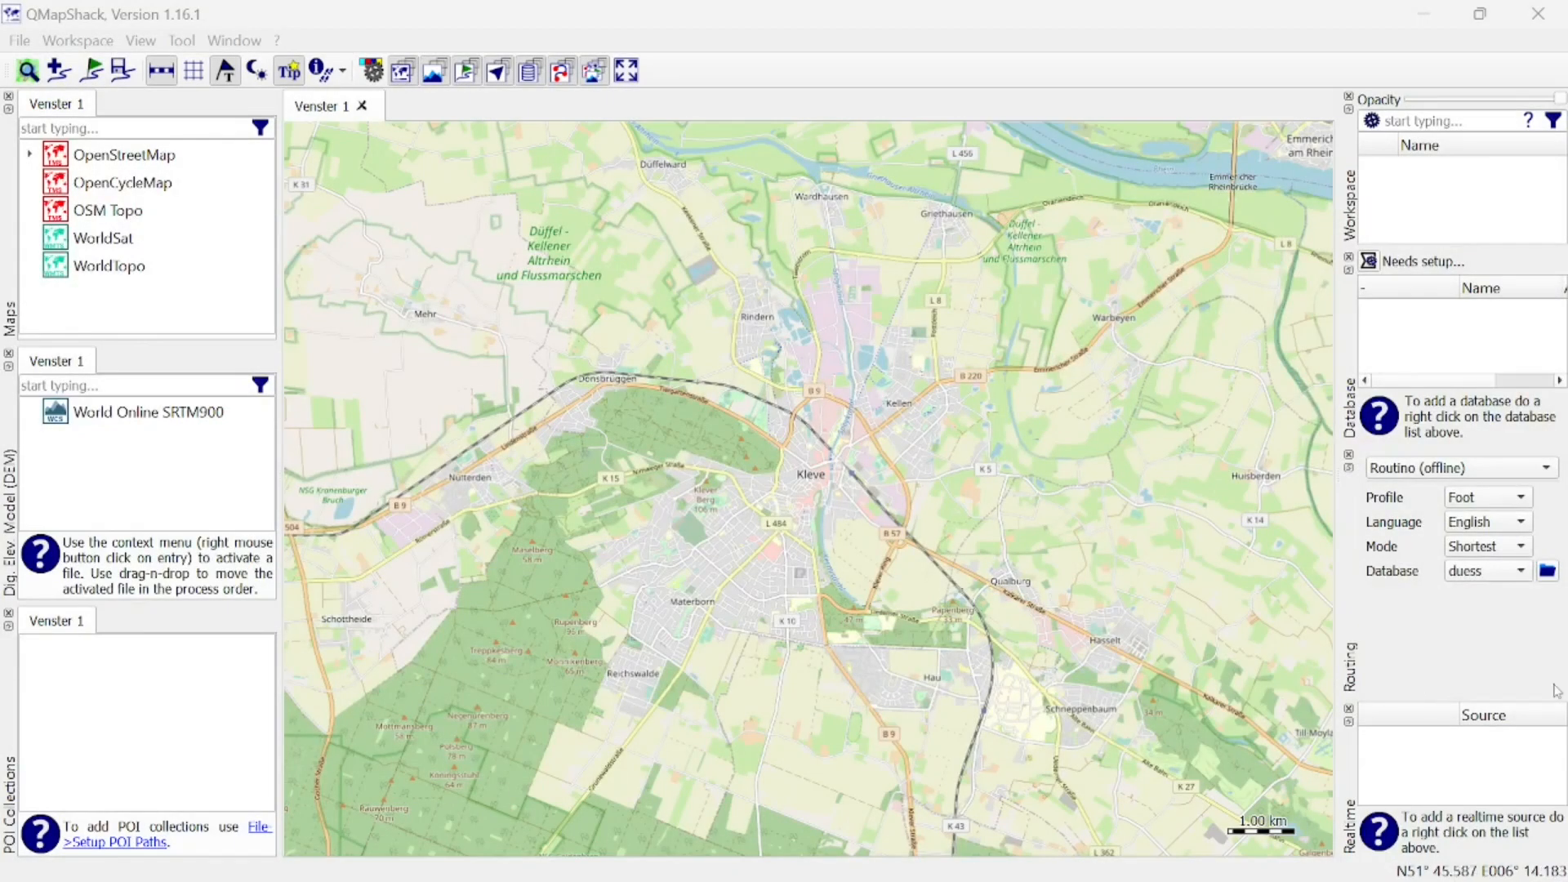
# - Select 'duess' as the database for Routino (offline) routing
pyautogui.click(1483, 571)
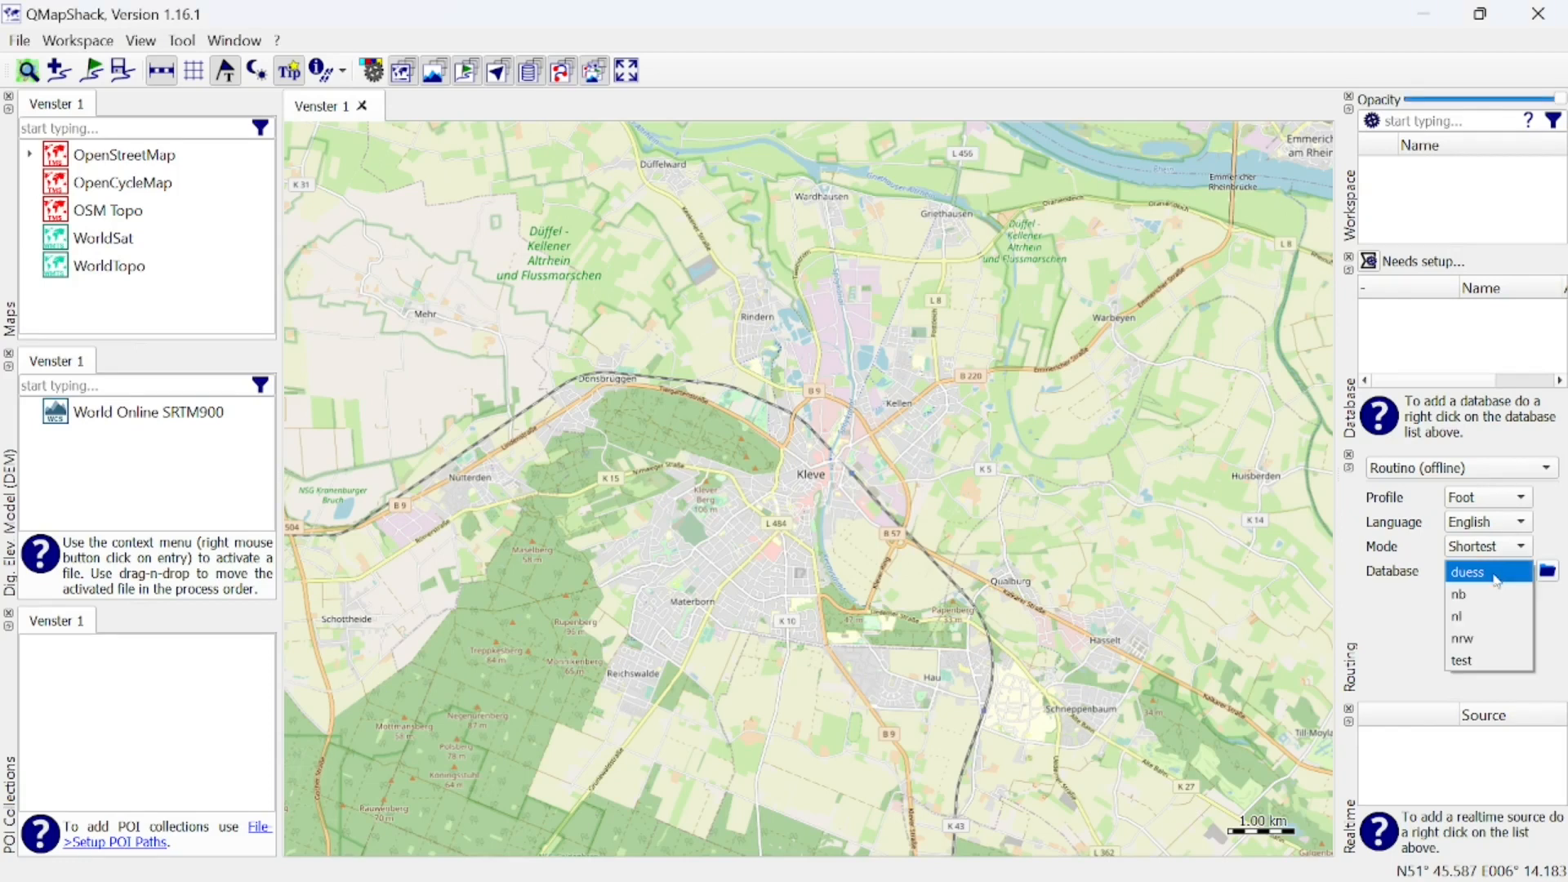
pyautogui.moveTo(1494, 576)
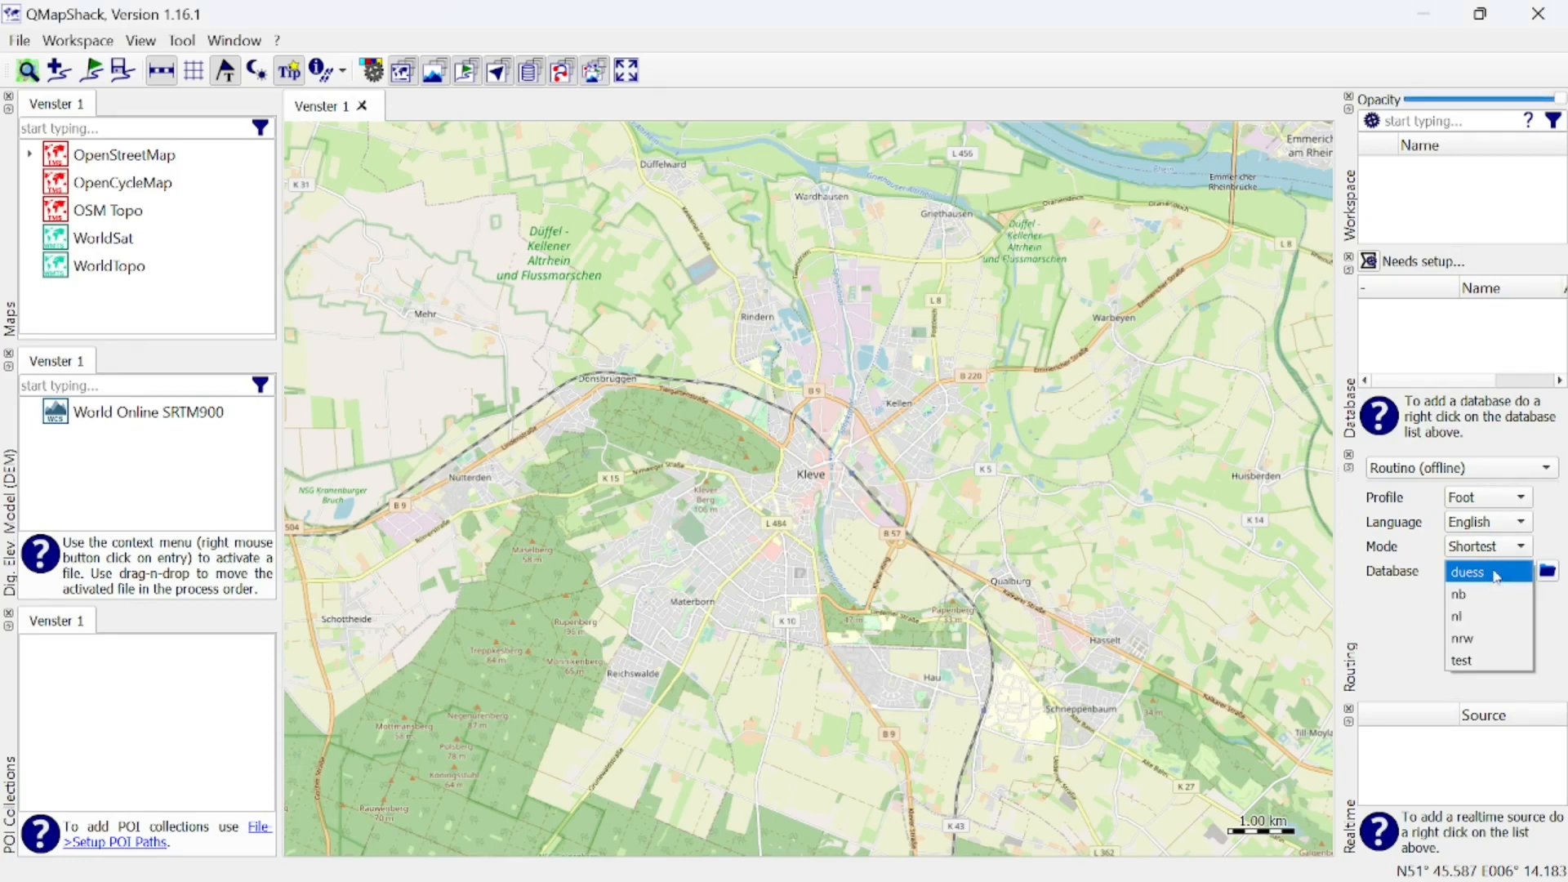
pyautogui.click(1480, 571)
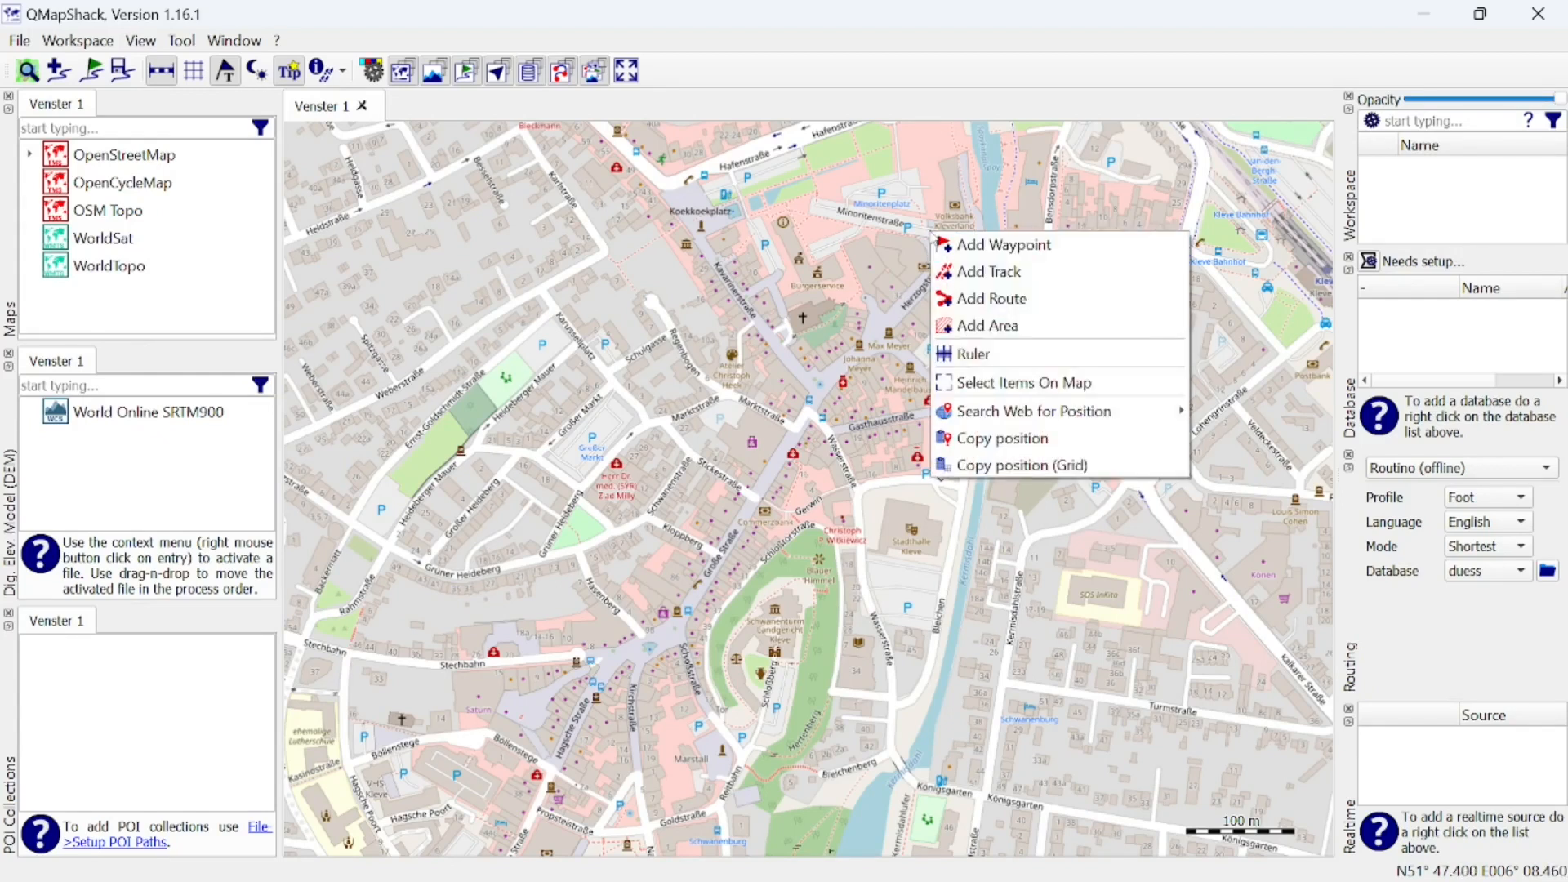
# - Draw an auto-routed test track from Minoritenstraße to the castle, about 562 m
pyautogui.click(990, 271)
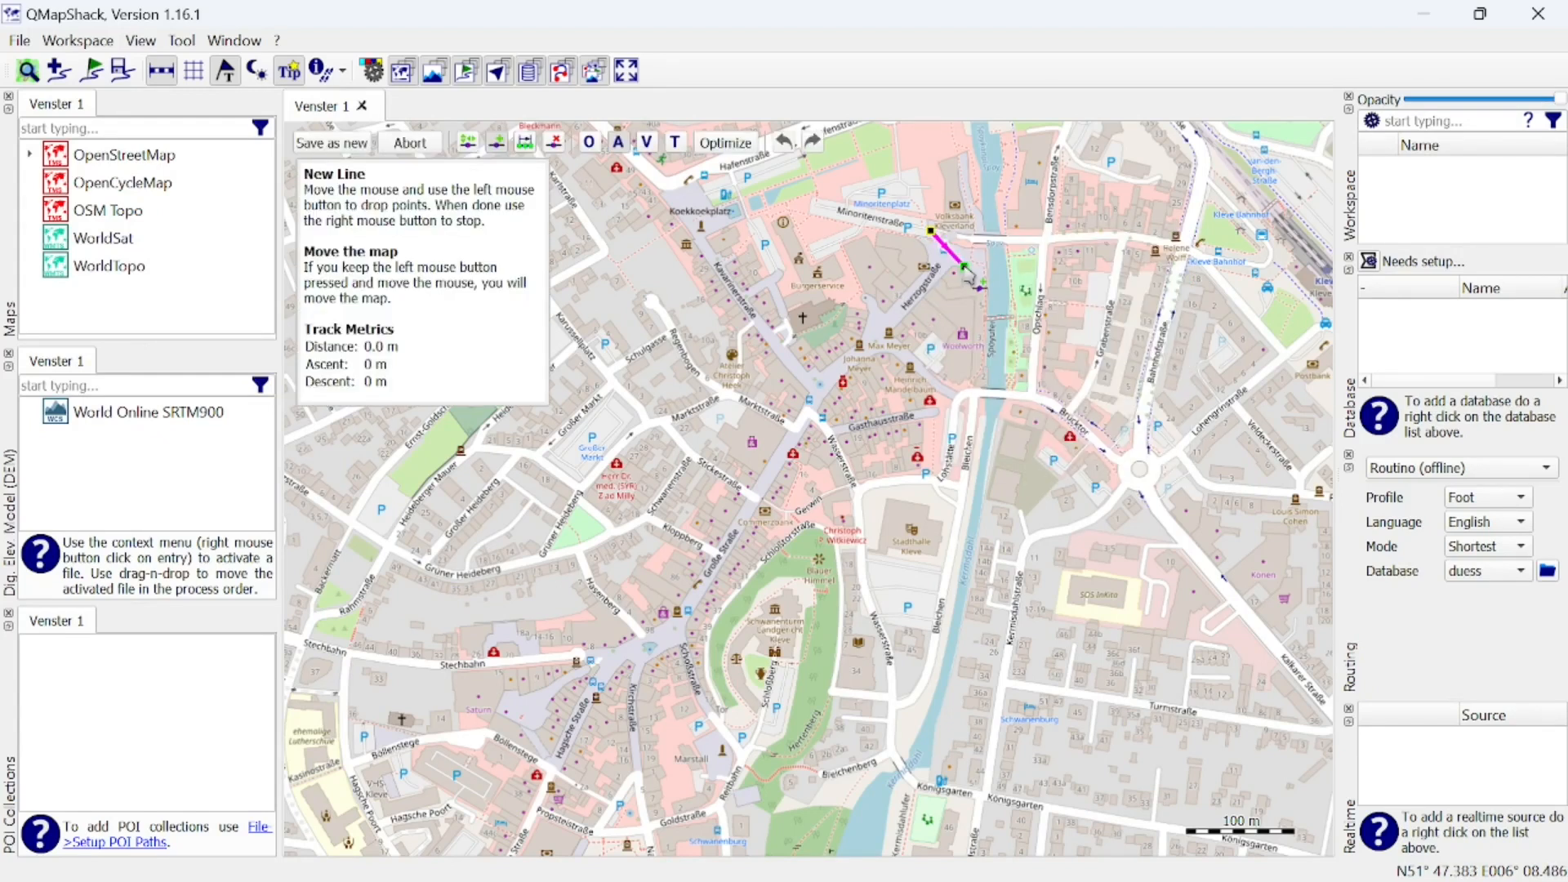
pyautogui.click(580, 168)
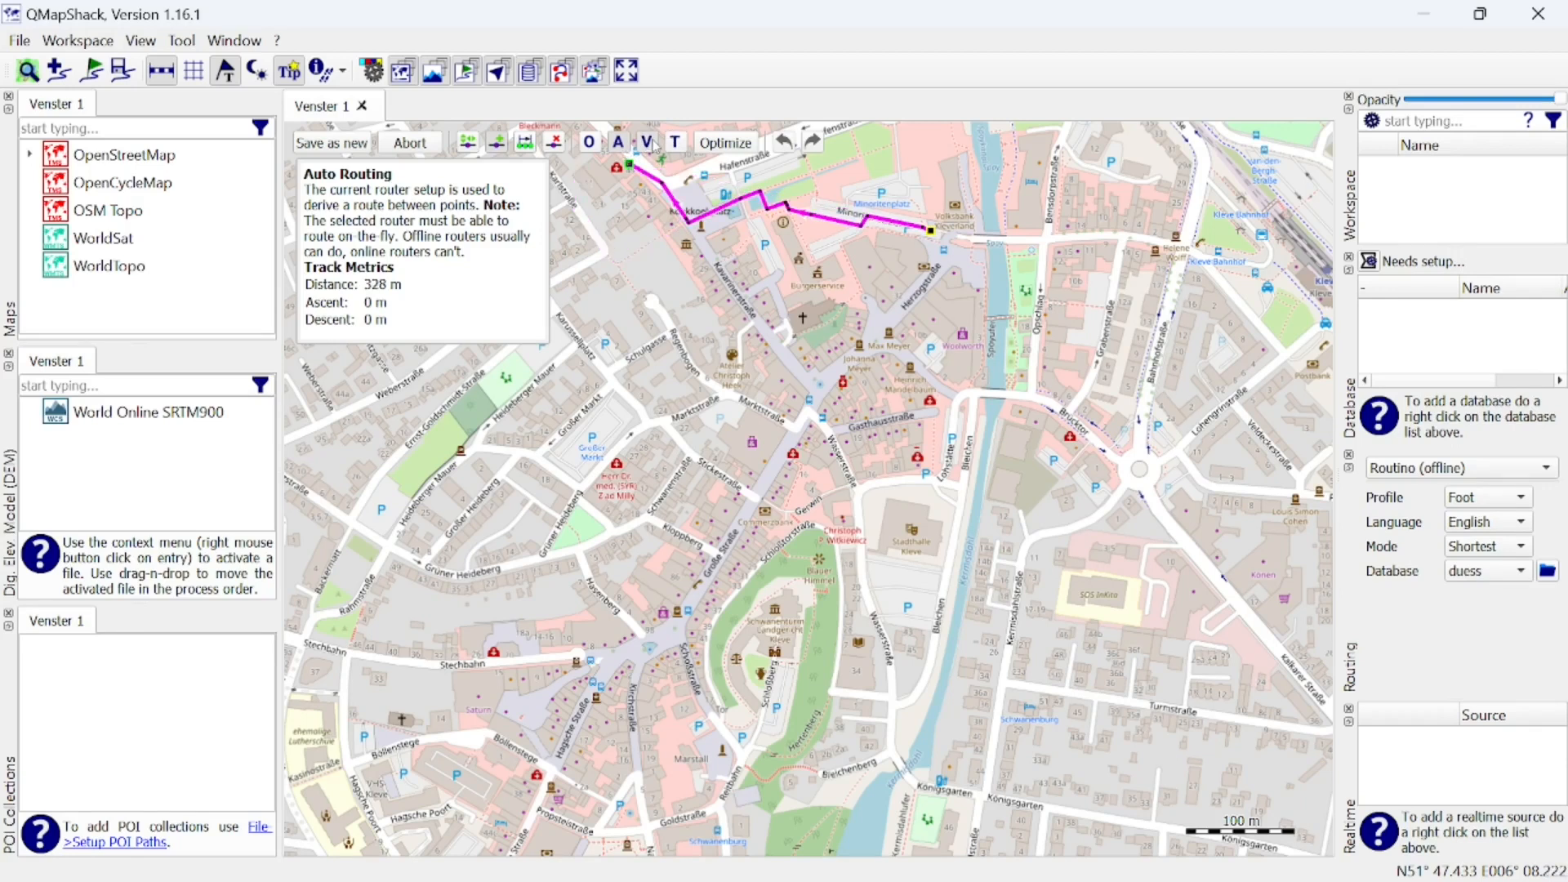
pyautogui.moveTo(646, 142)
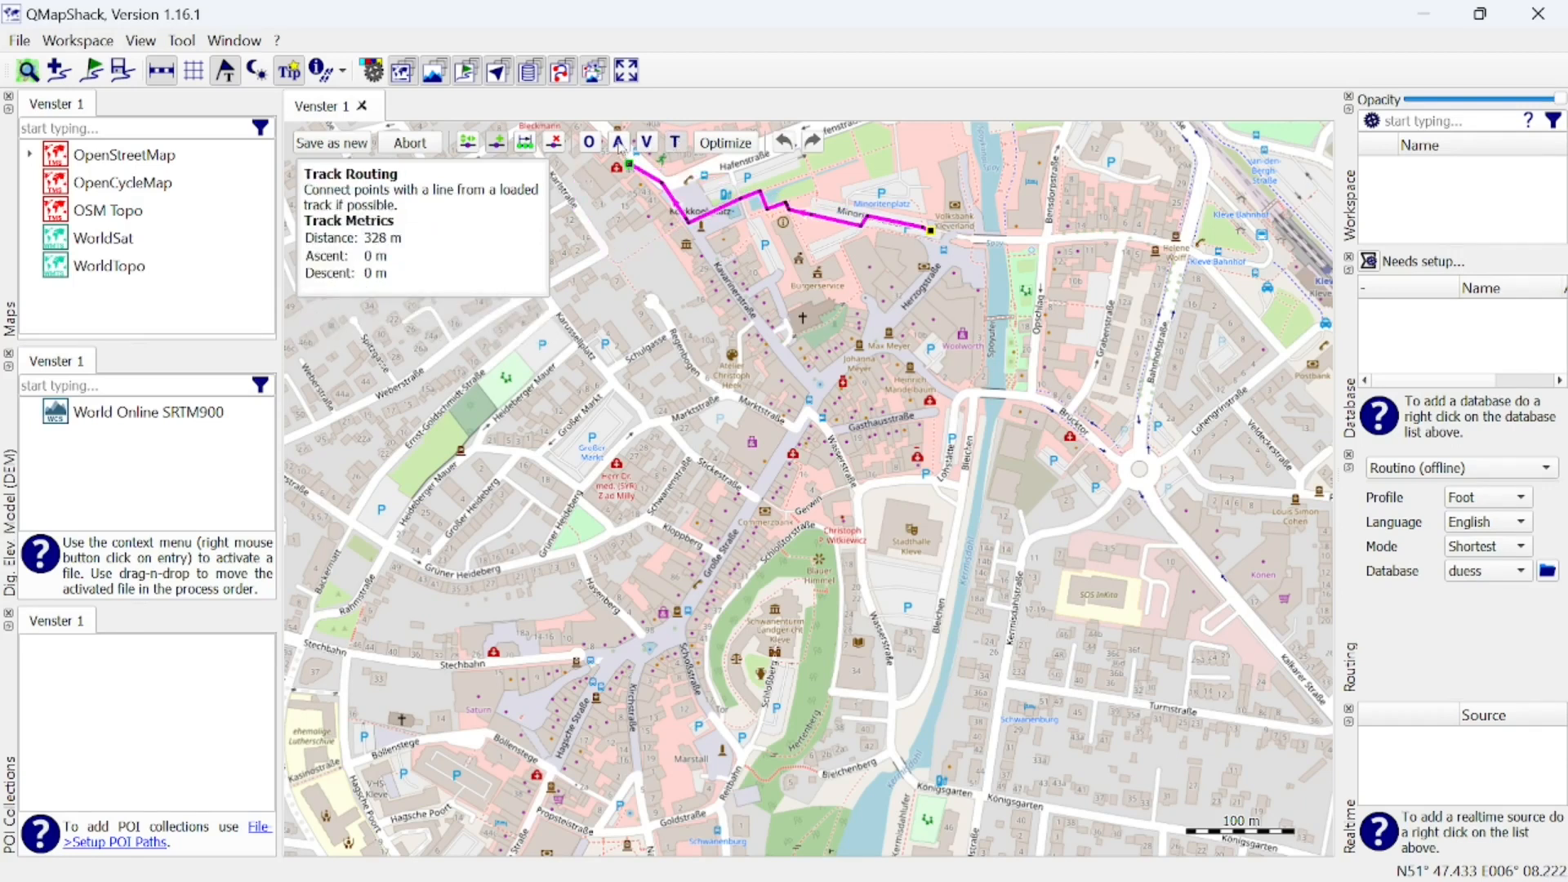
pyautogui.click(618, 142)
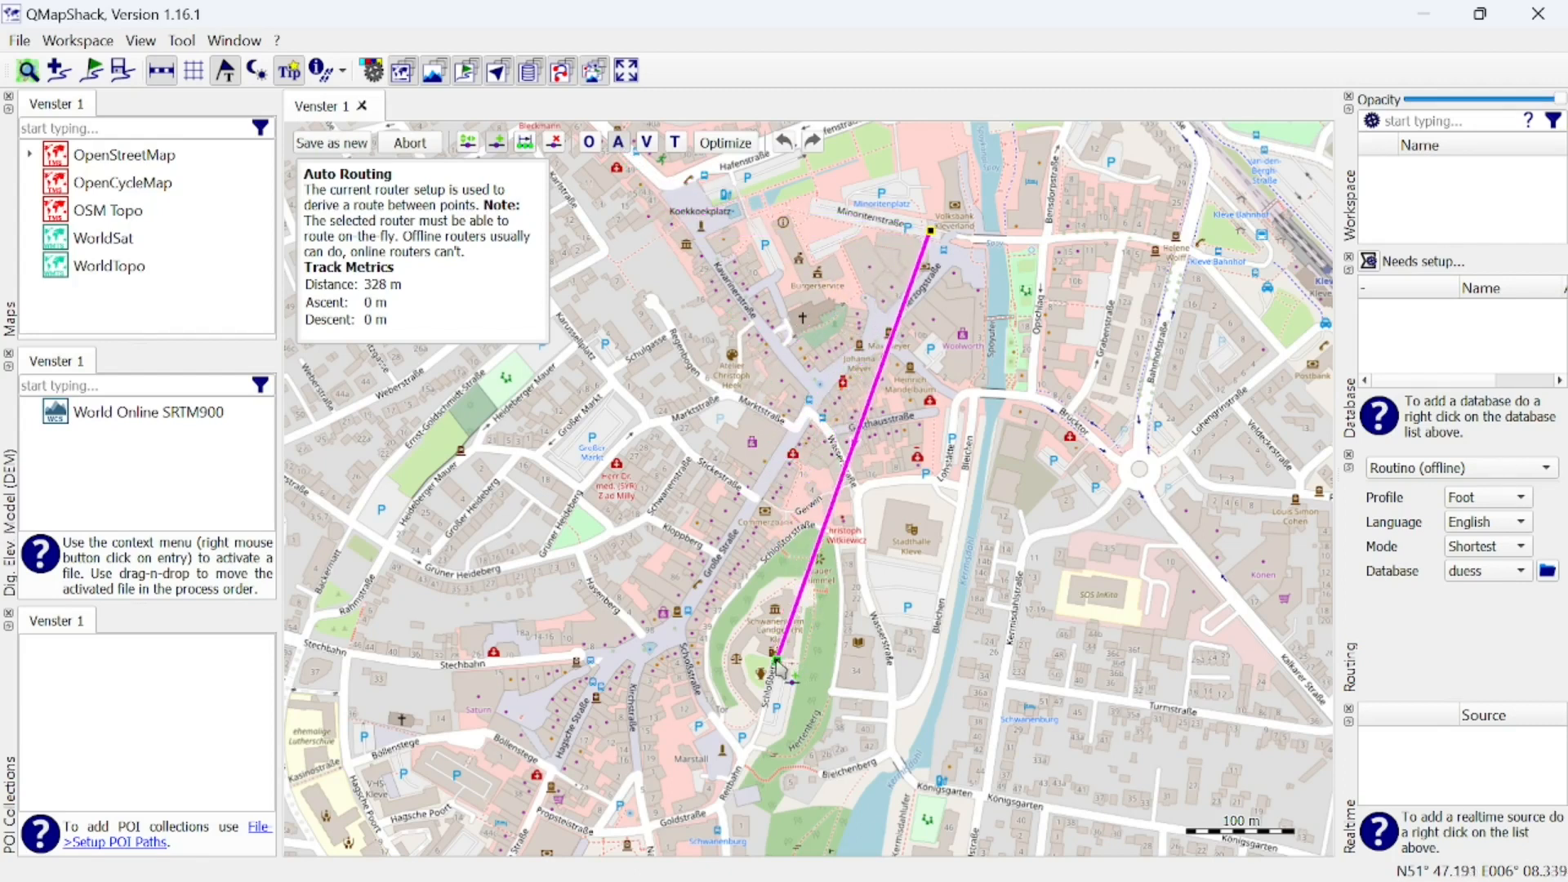
pyautogui.click(723, 142)
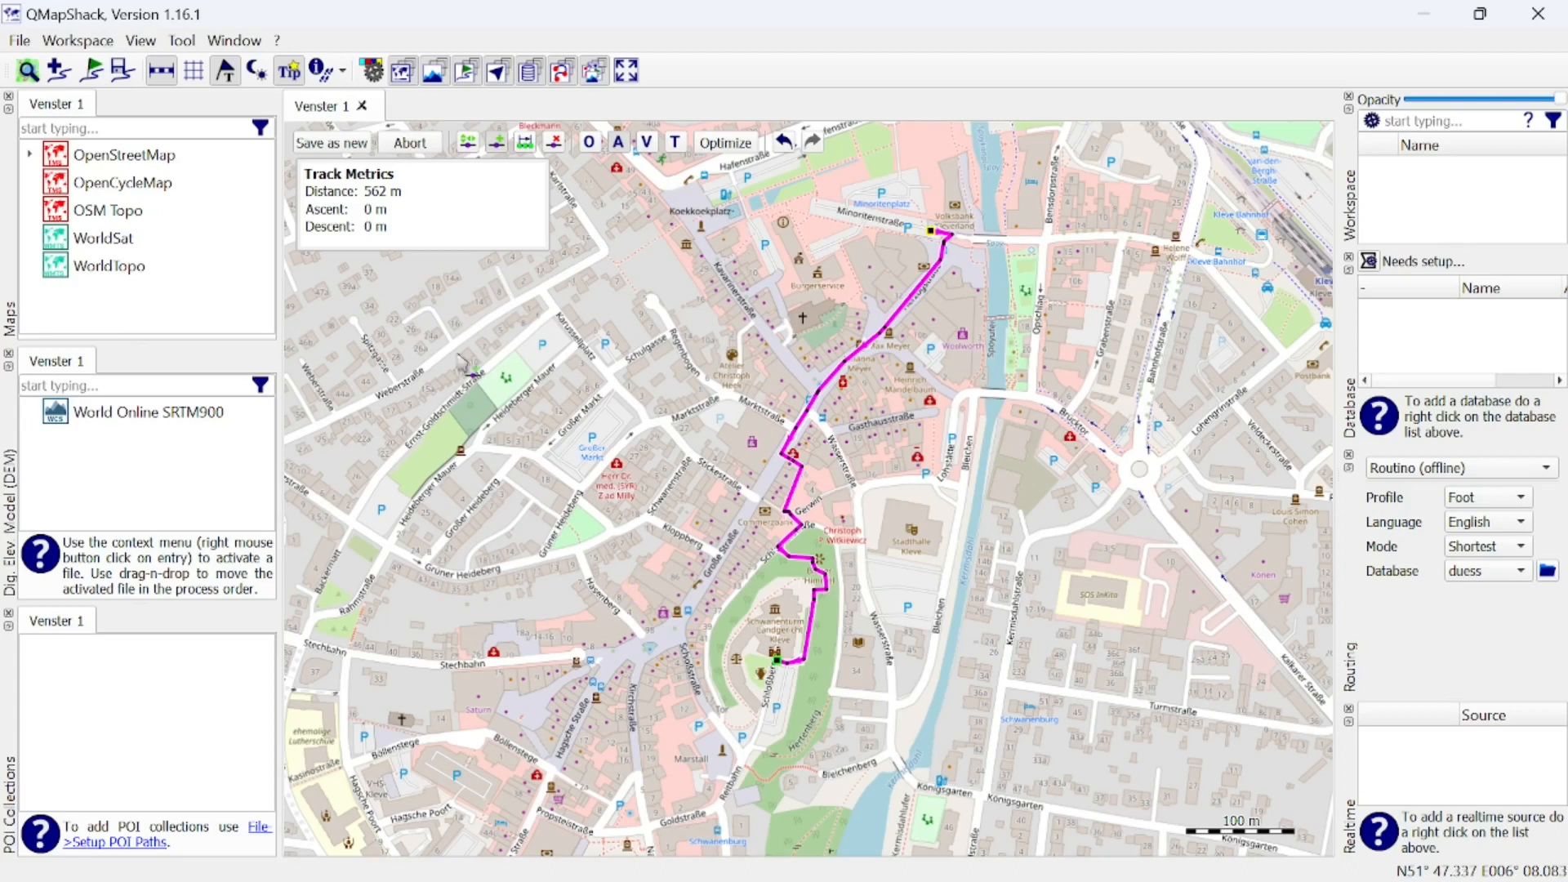
pyautogui.moveTo(447, 310)
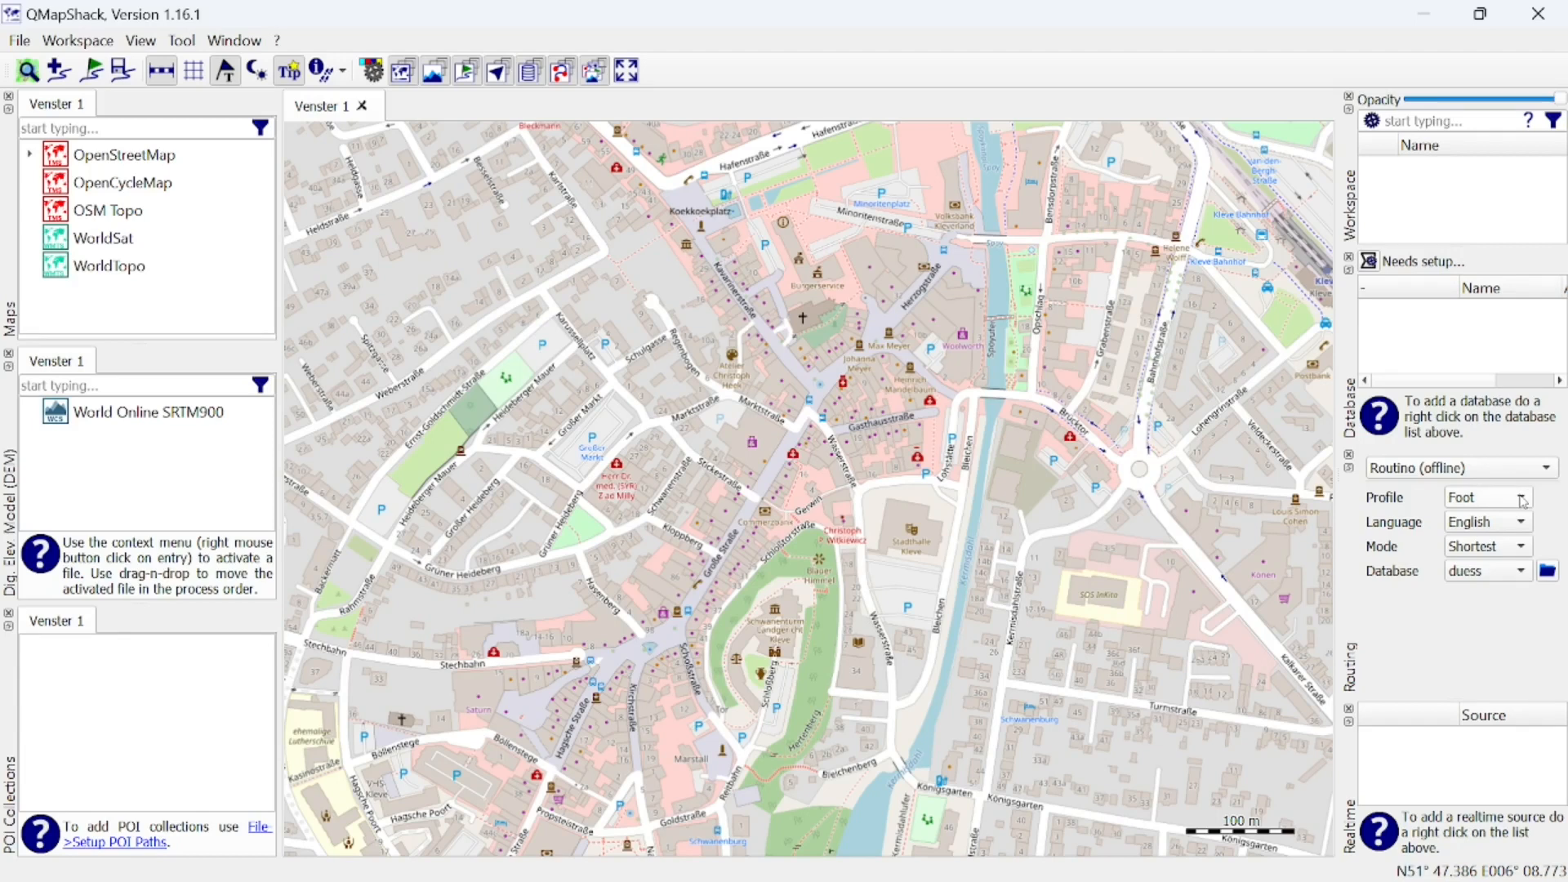
# - Change the offline routing profile from Foot to Motorcar
pyautogui.click(1486, 497)
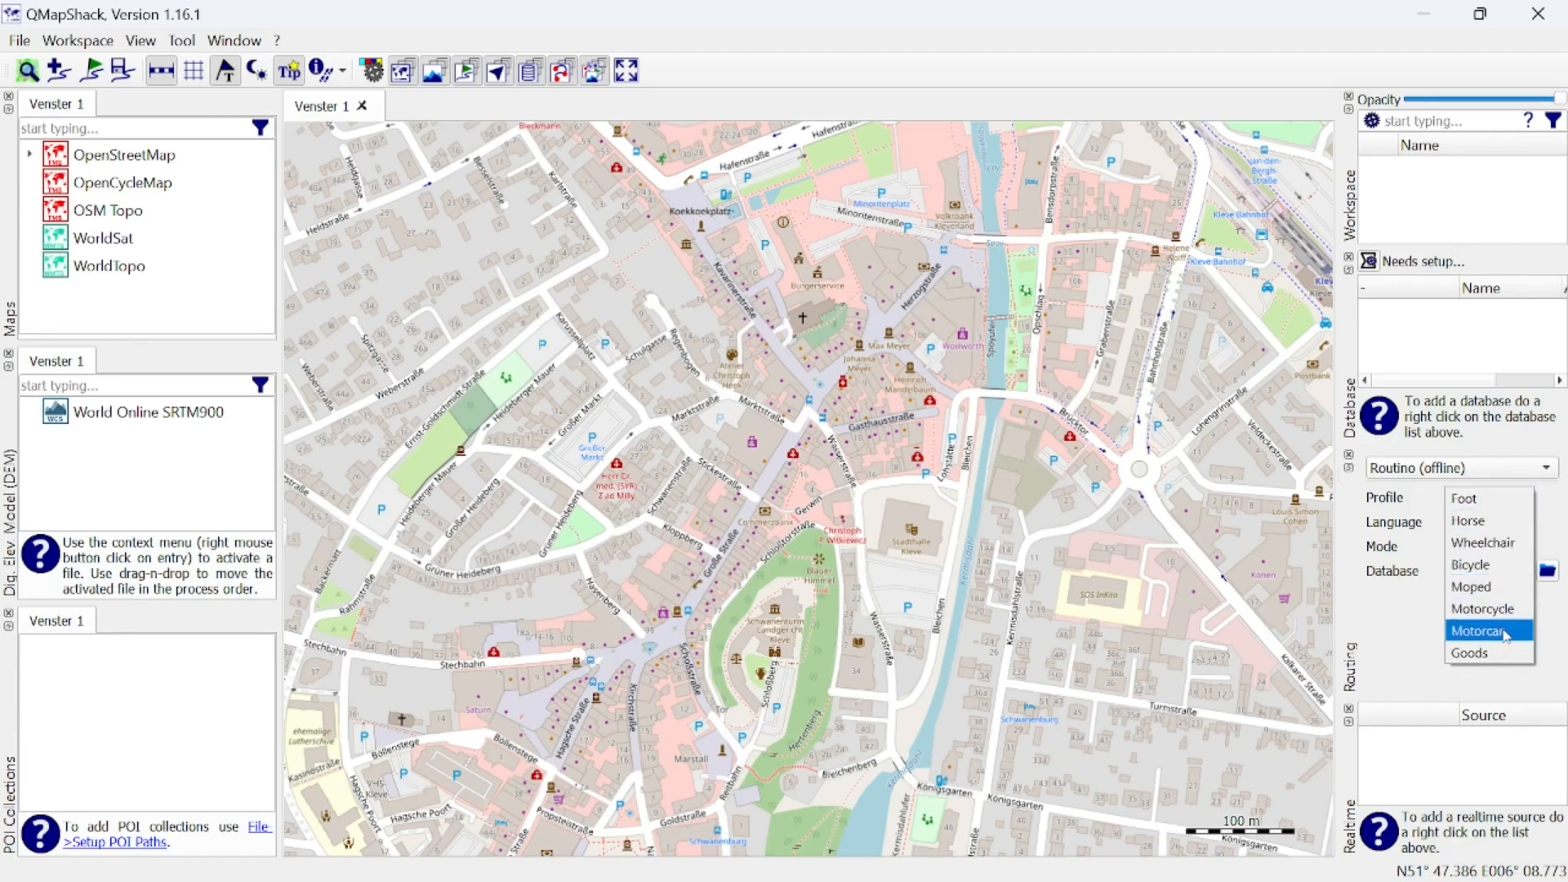
pyautogui.click(1484, 631)
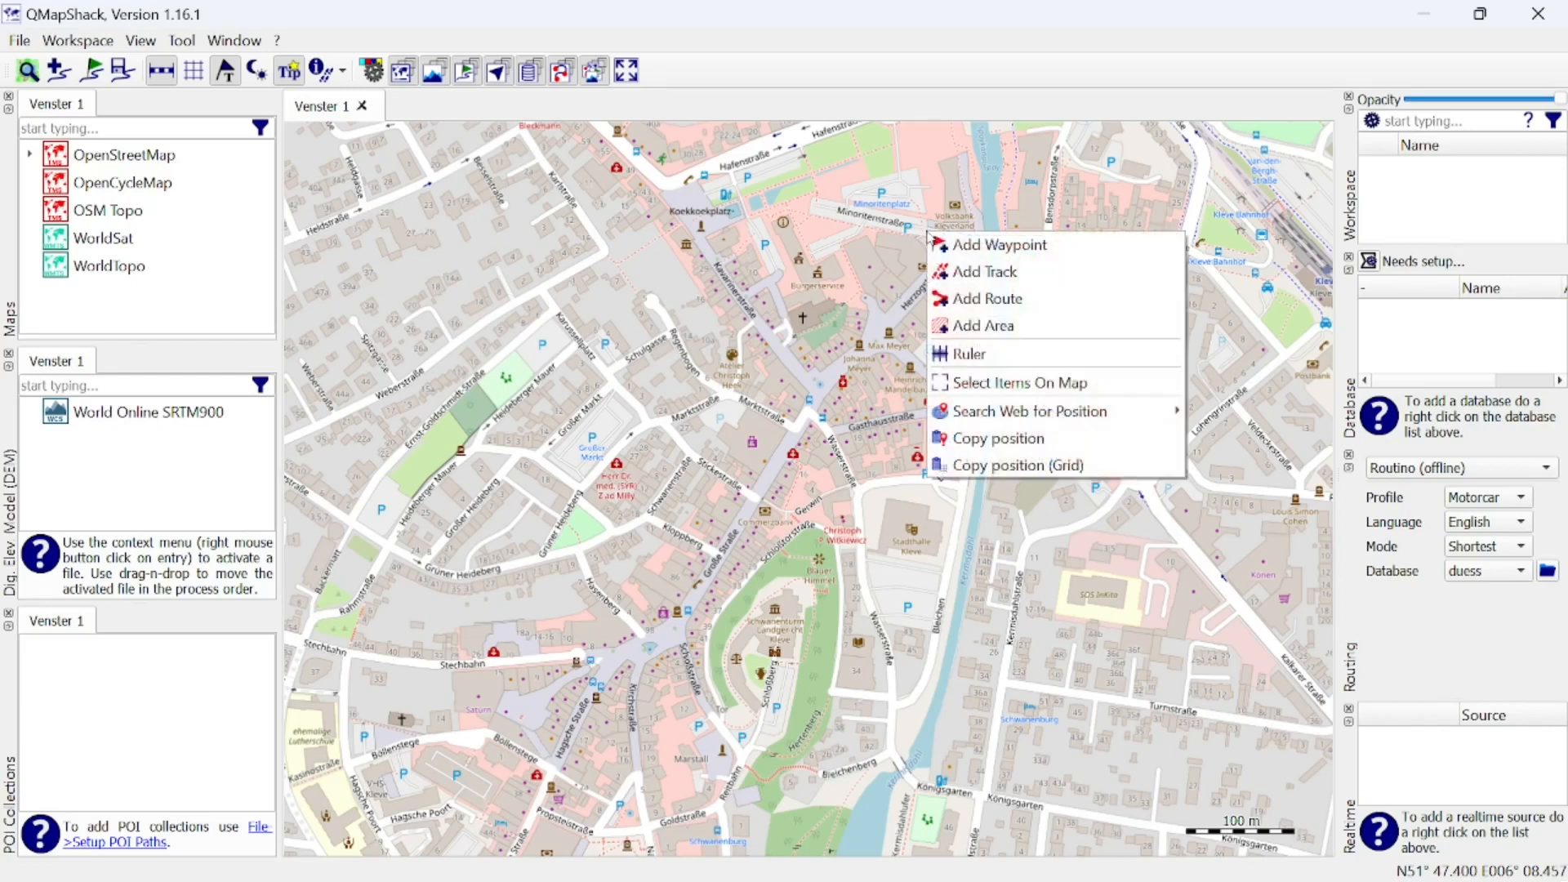
# - Start a new auto-routed Motorcar track looping about 1.92 km through central Kleve
pyautogui.click(984, 271)
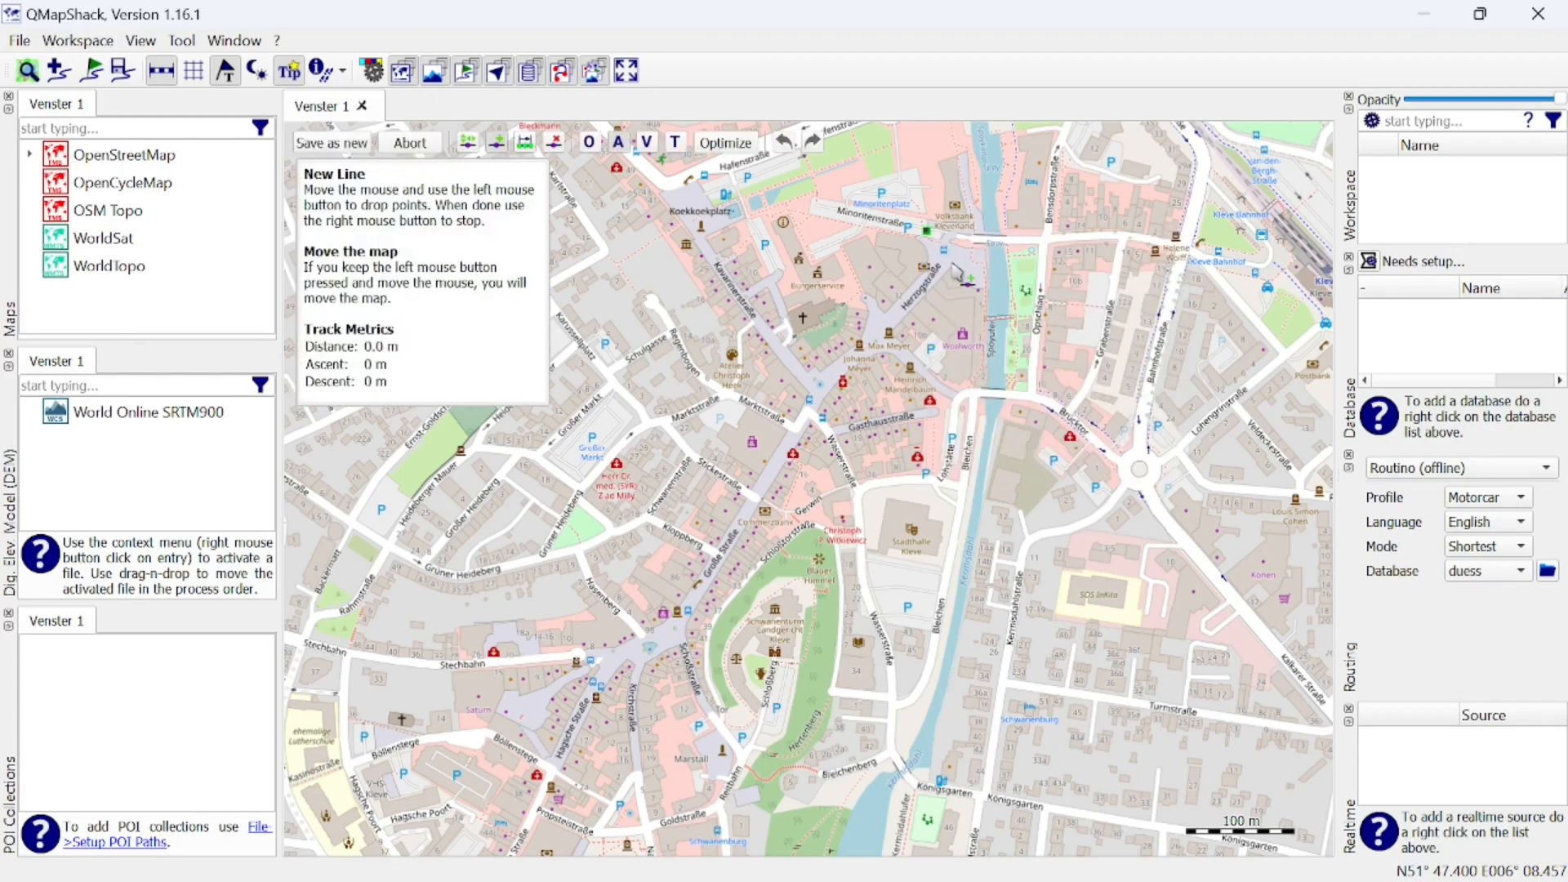
pyautogui.click(793, 668)
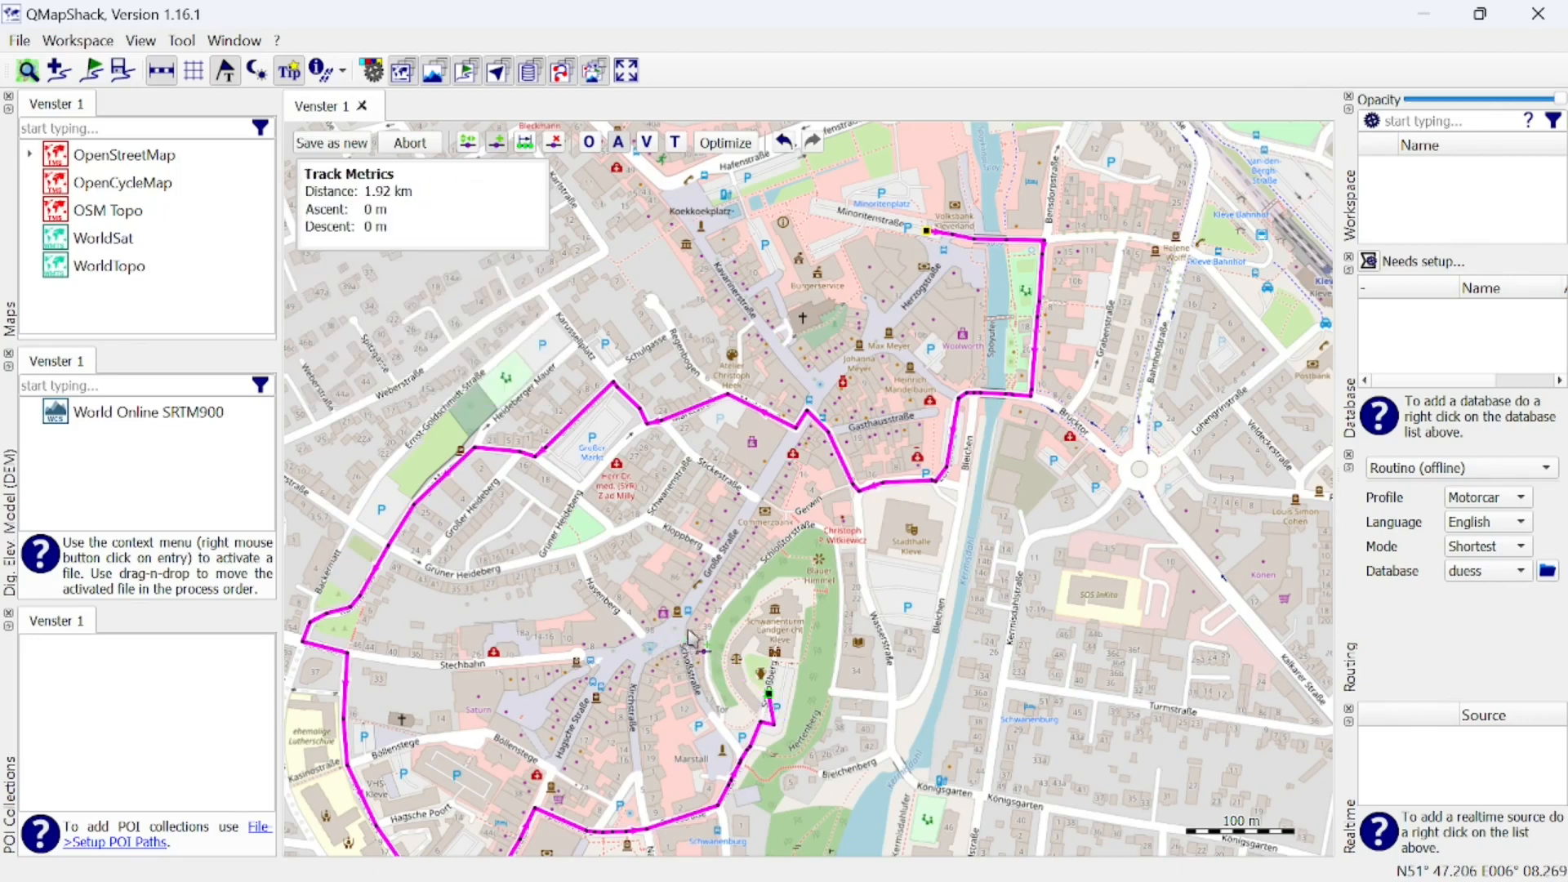
pyautogui.moveTo(485, 278)
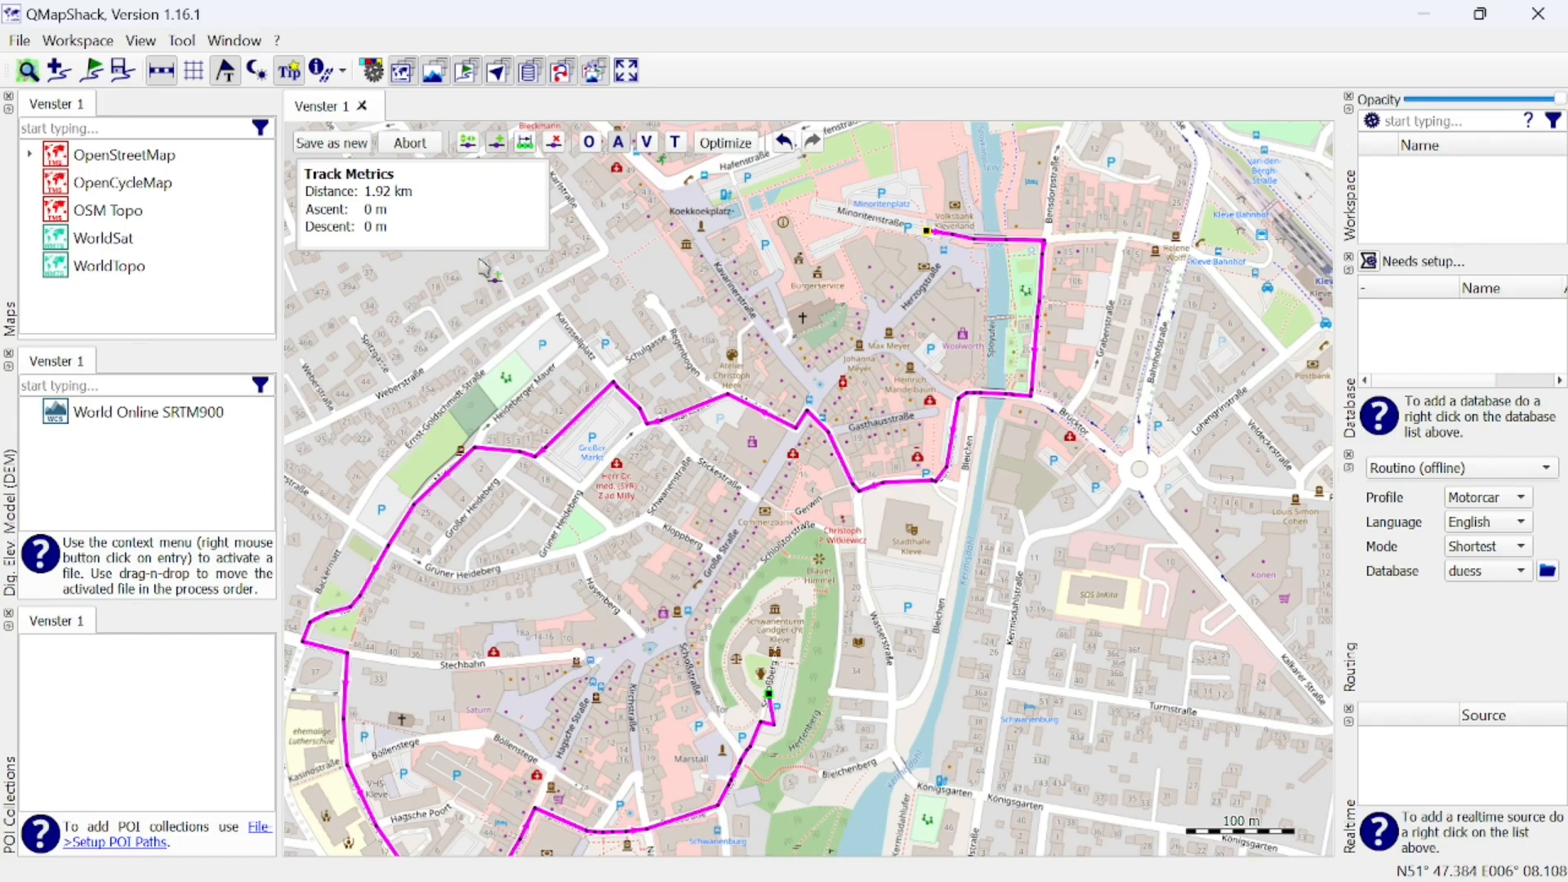
# - Save the route as track 'Kleve' inside a new GPX project named 'Kleve'
pyautogui.click(332, 144)
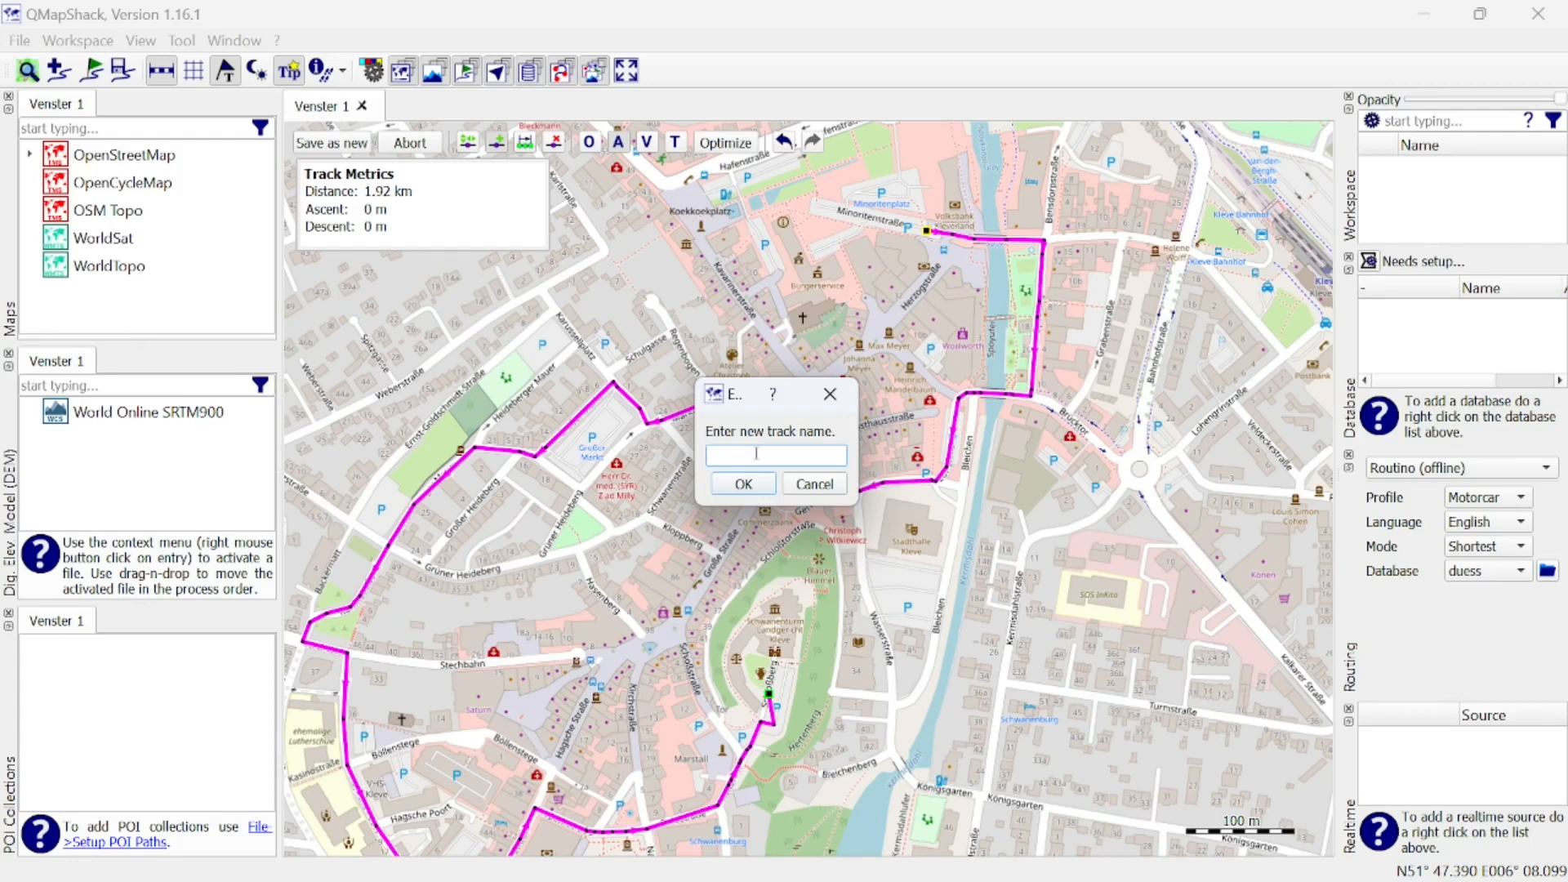
pyautogui.write('Kleve')
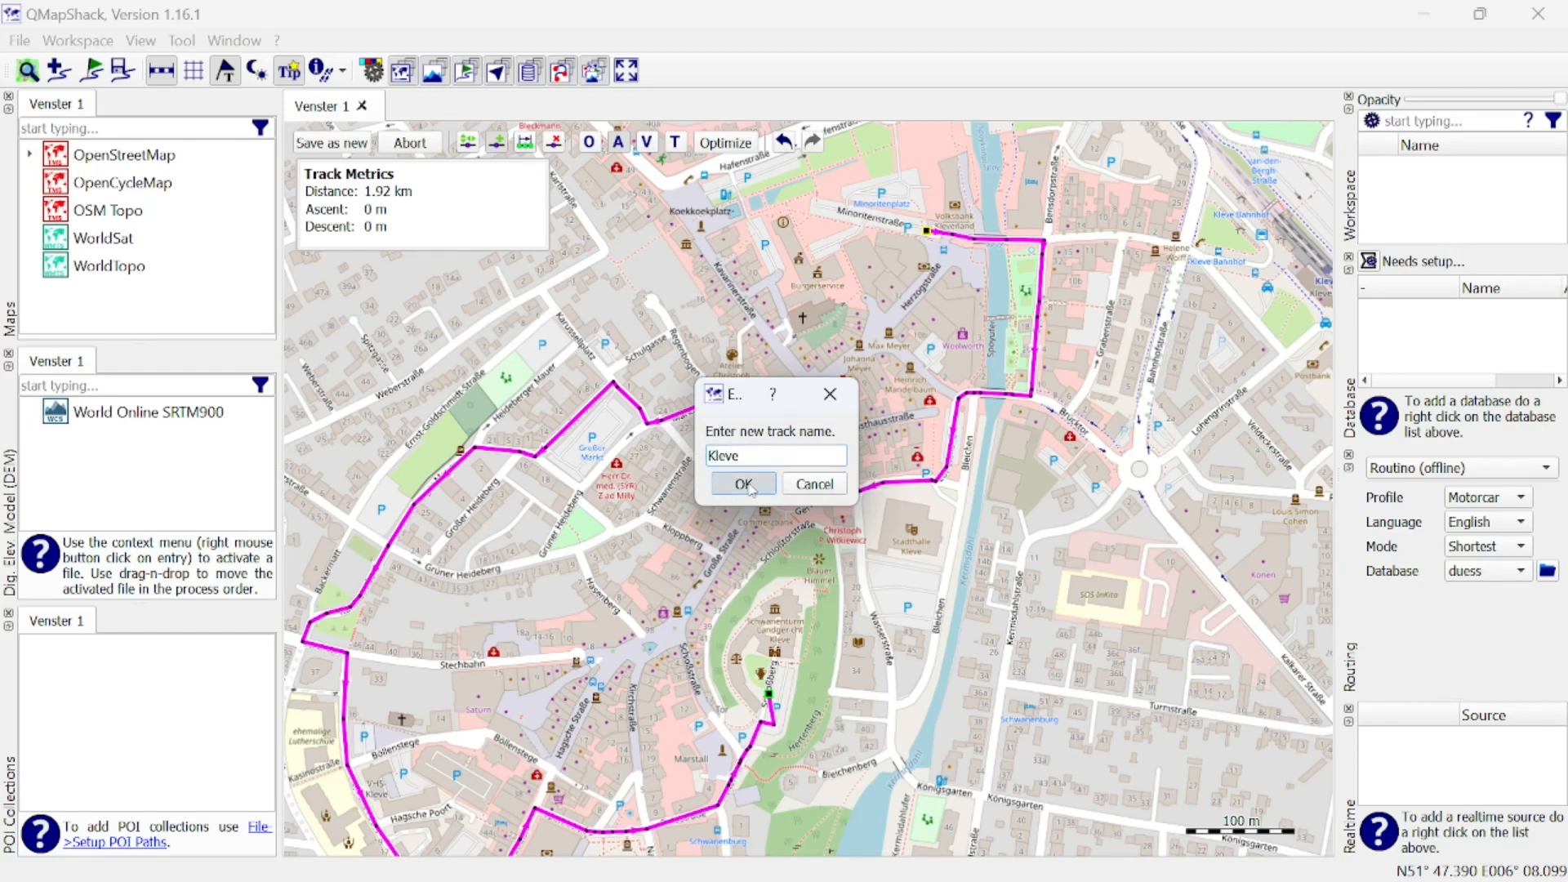
pyautogui.click(741, 484)
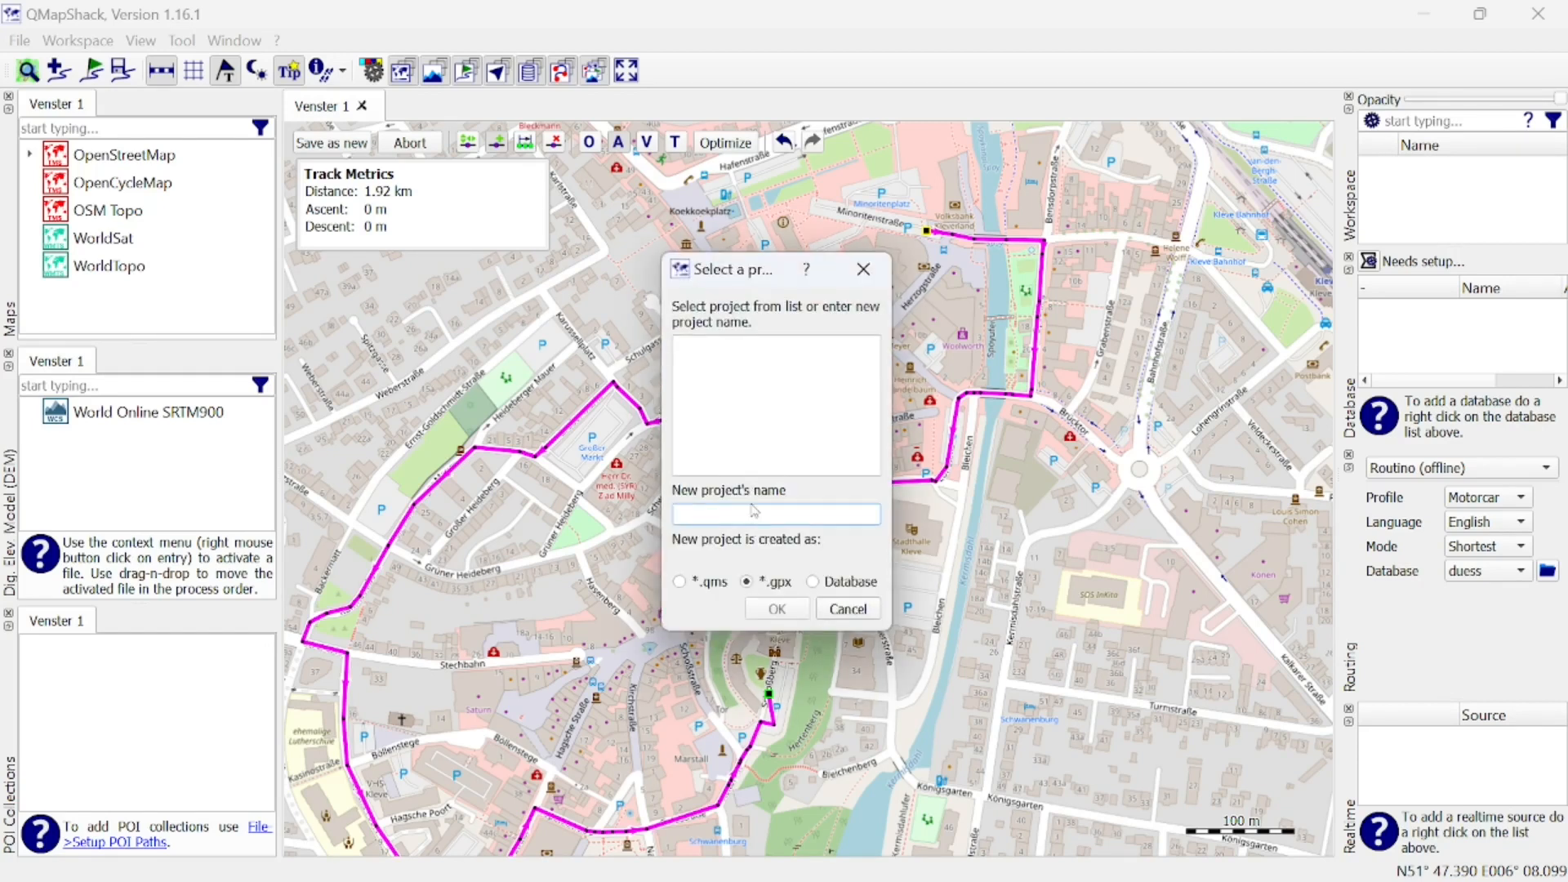
pyautogui.write('Kleve')
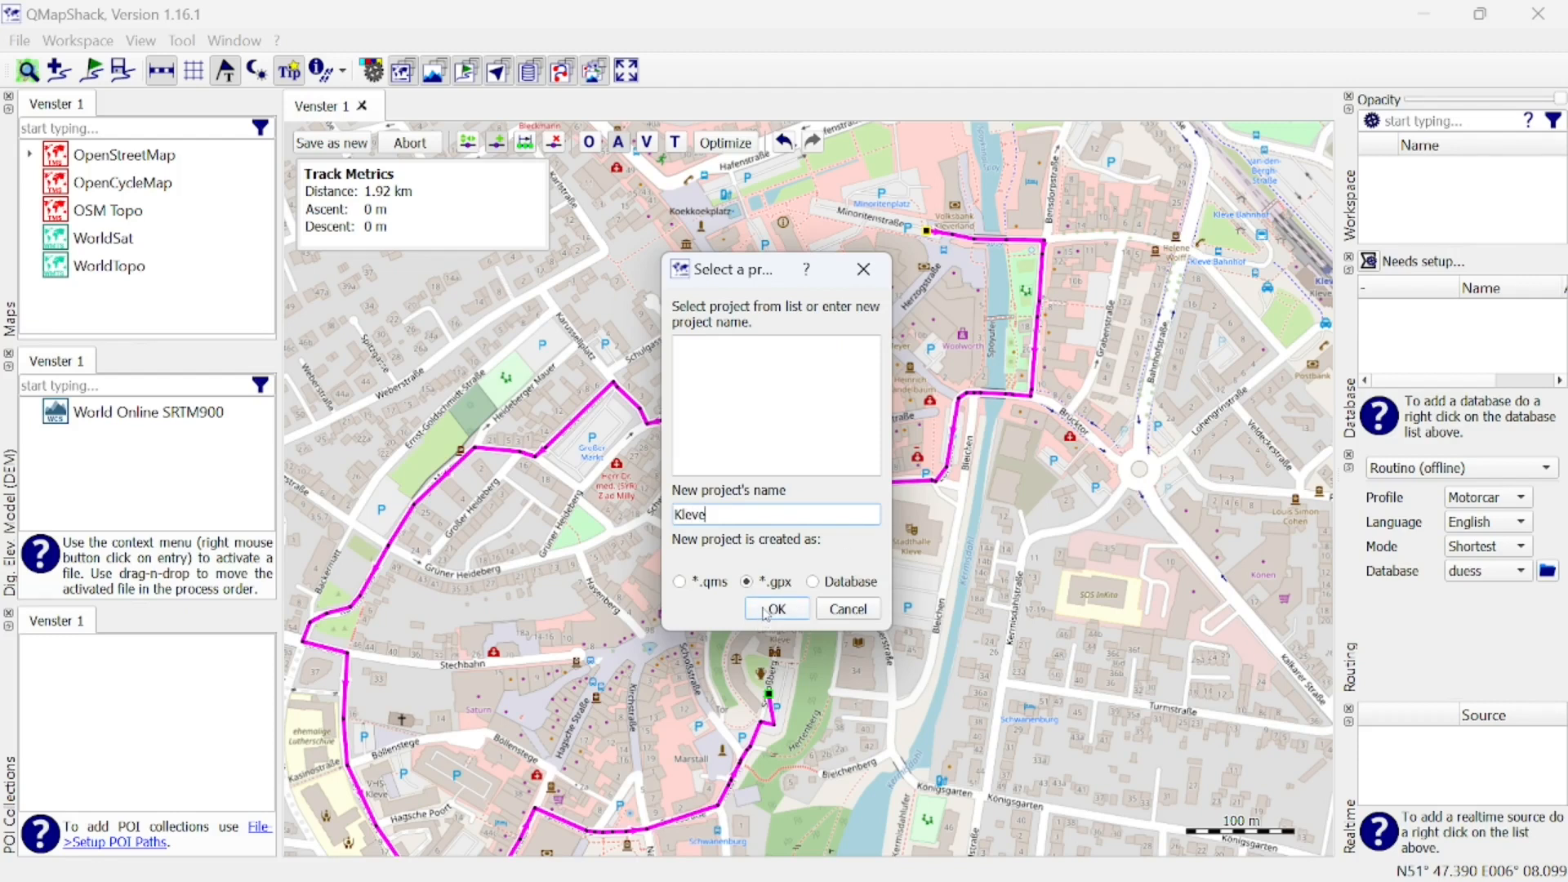
pyautogui.click(774, 607)
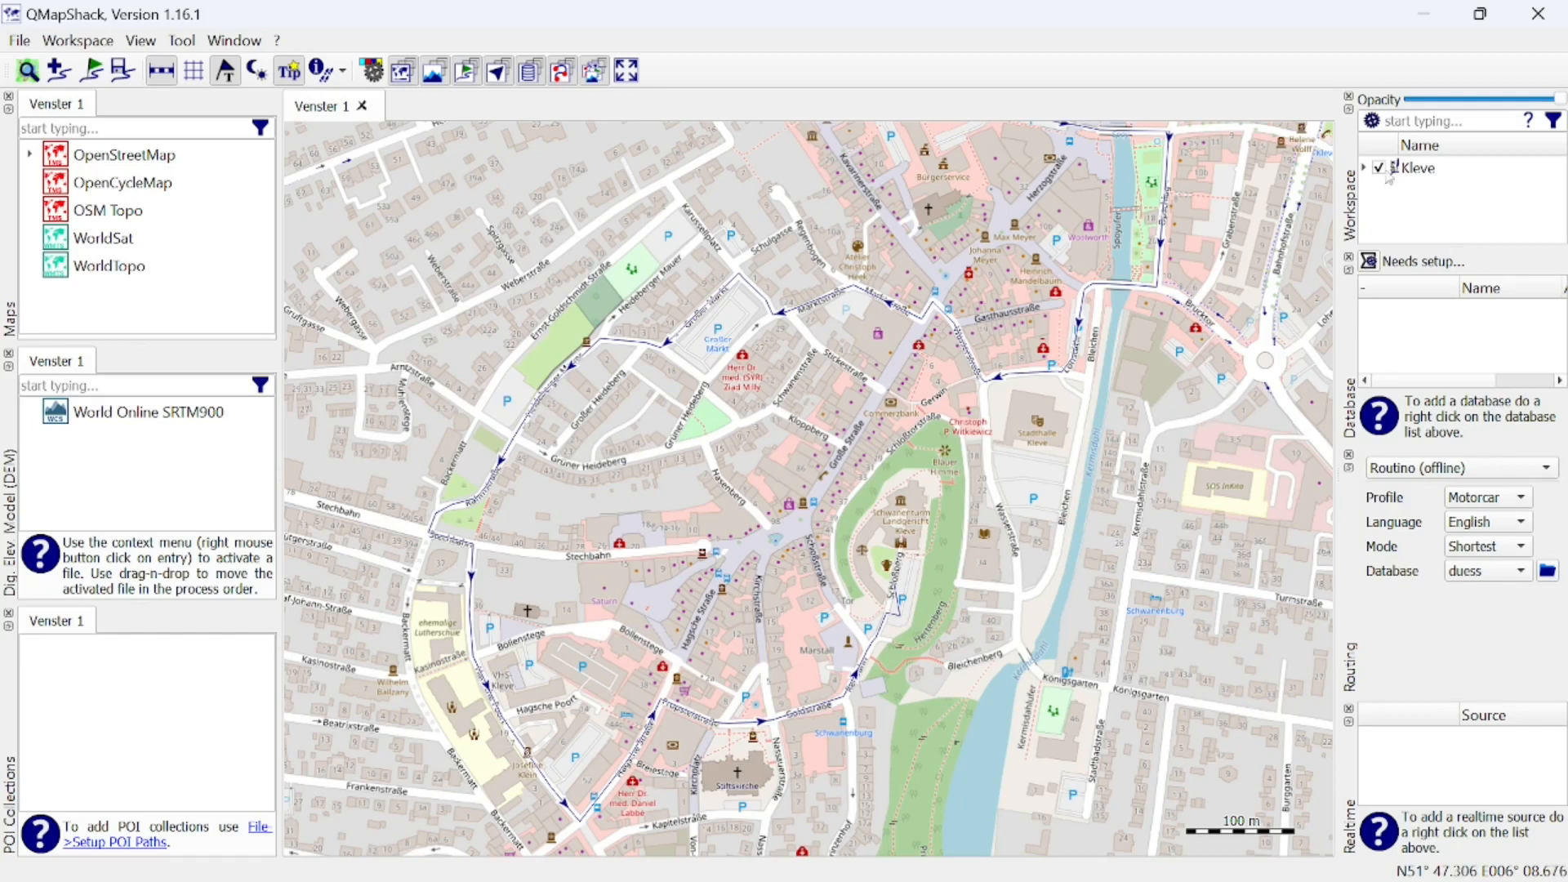
# - Write the Kleve project to disk as Kleve.gpx in the My Drive\gpx folder
pyautogui.rightClick(1415, 168)
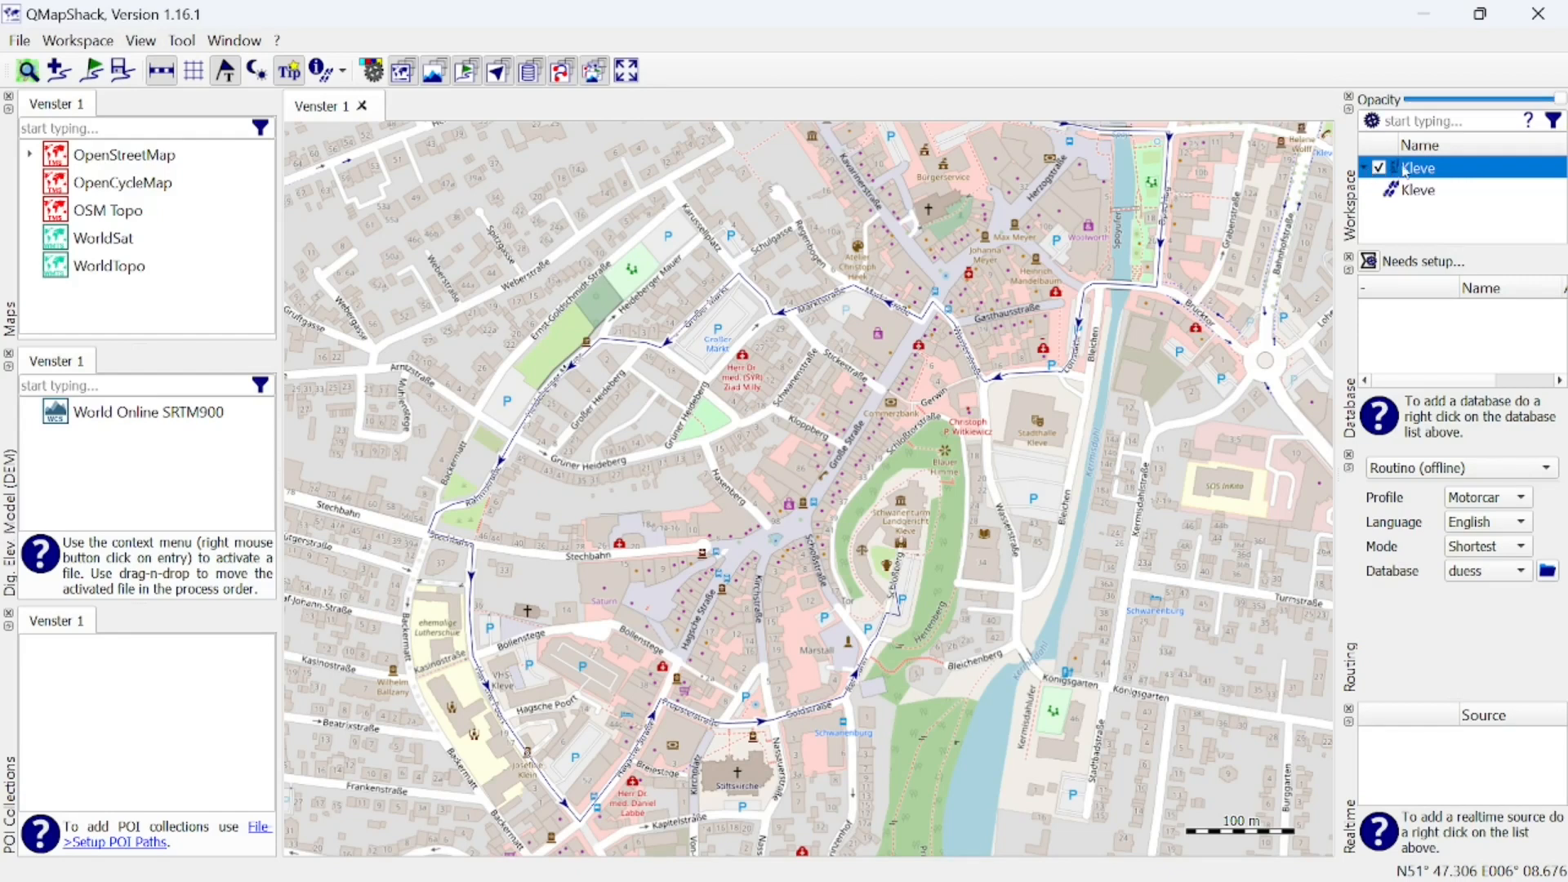
pyautogui.rightClick(1416, 167)
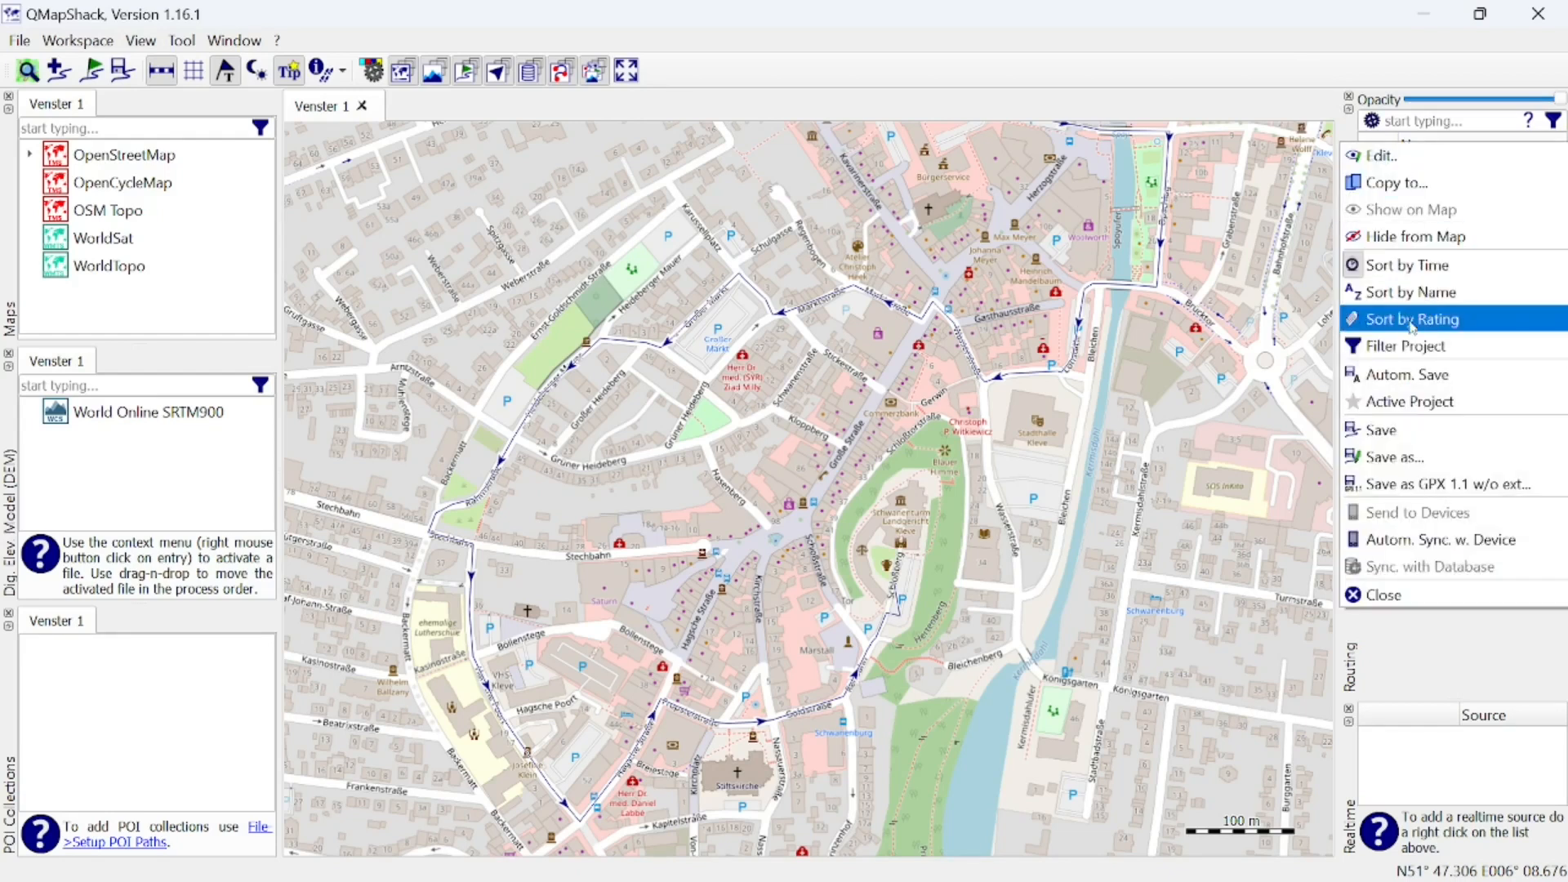
pyautogui.moveTo(1420, 457)
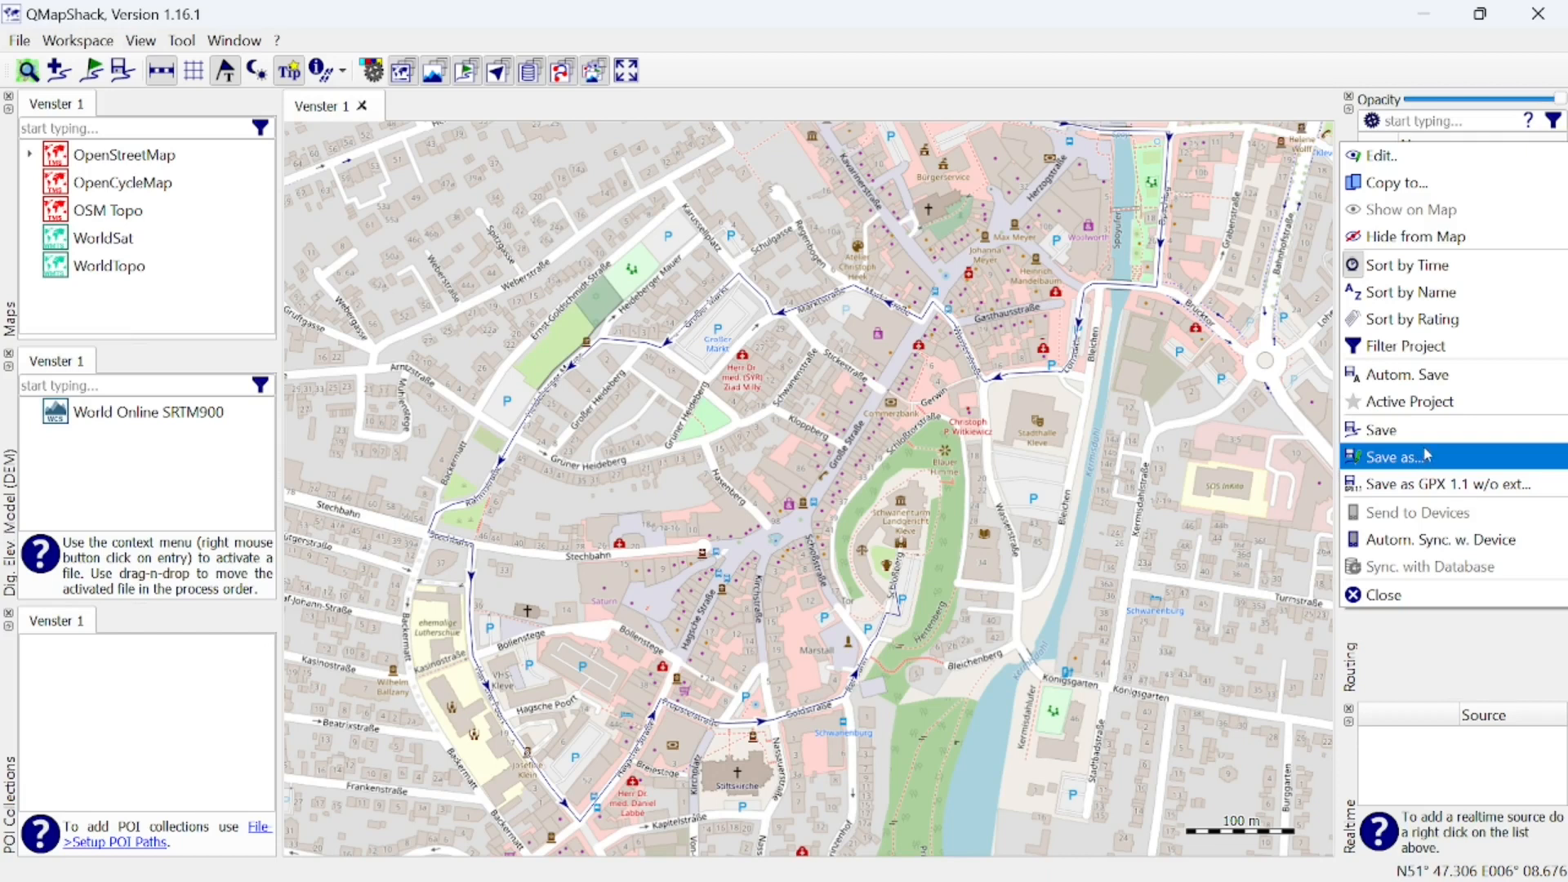
pyautogui.click(1393, 456)
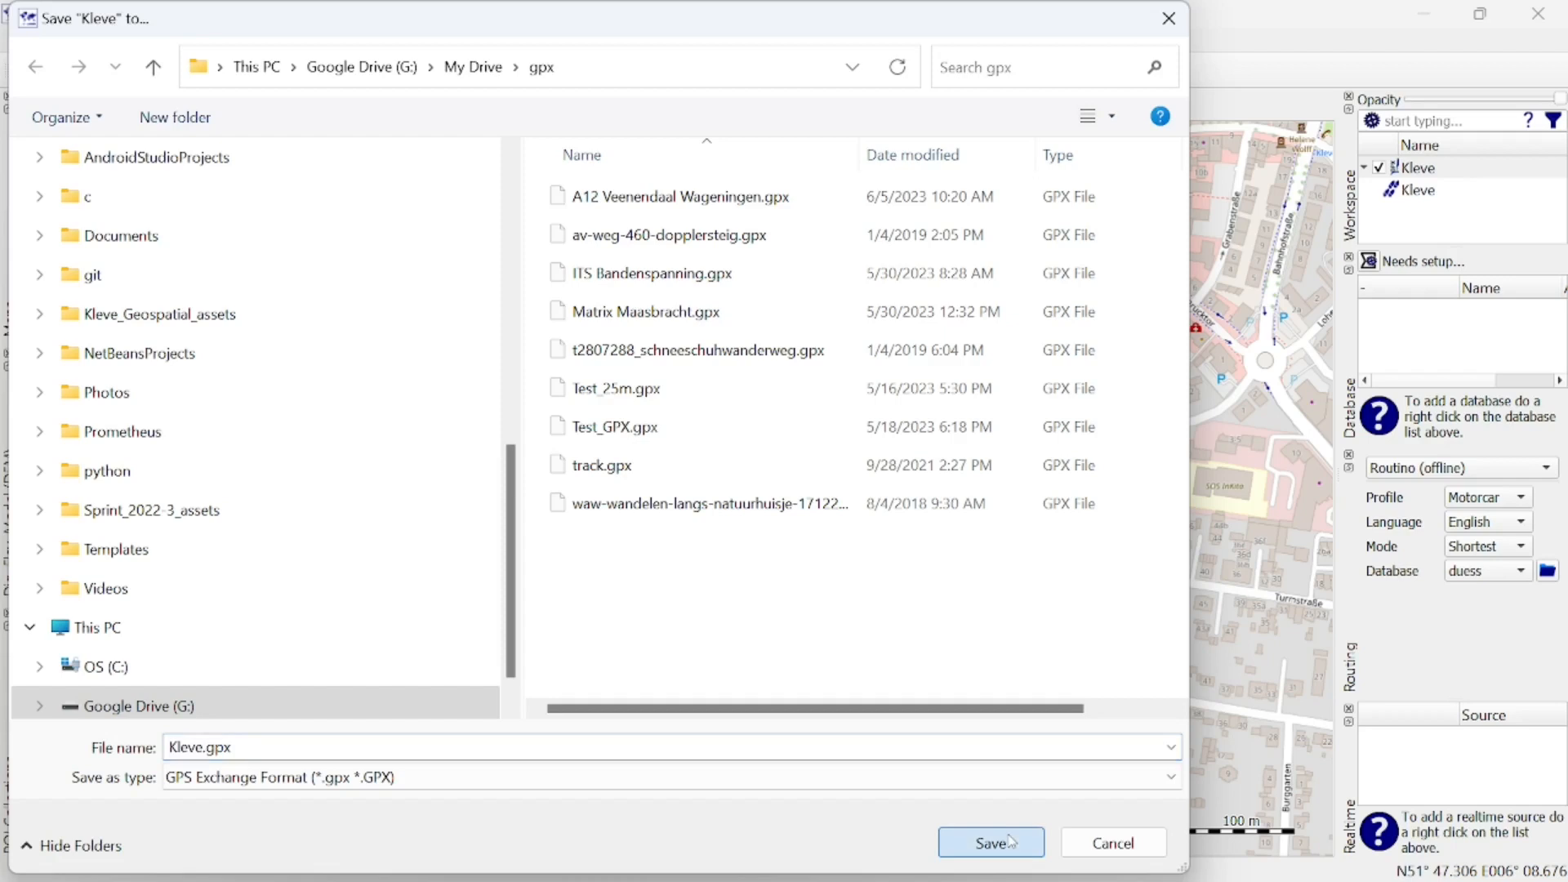
pyautogui.click(989, 843)
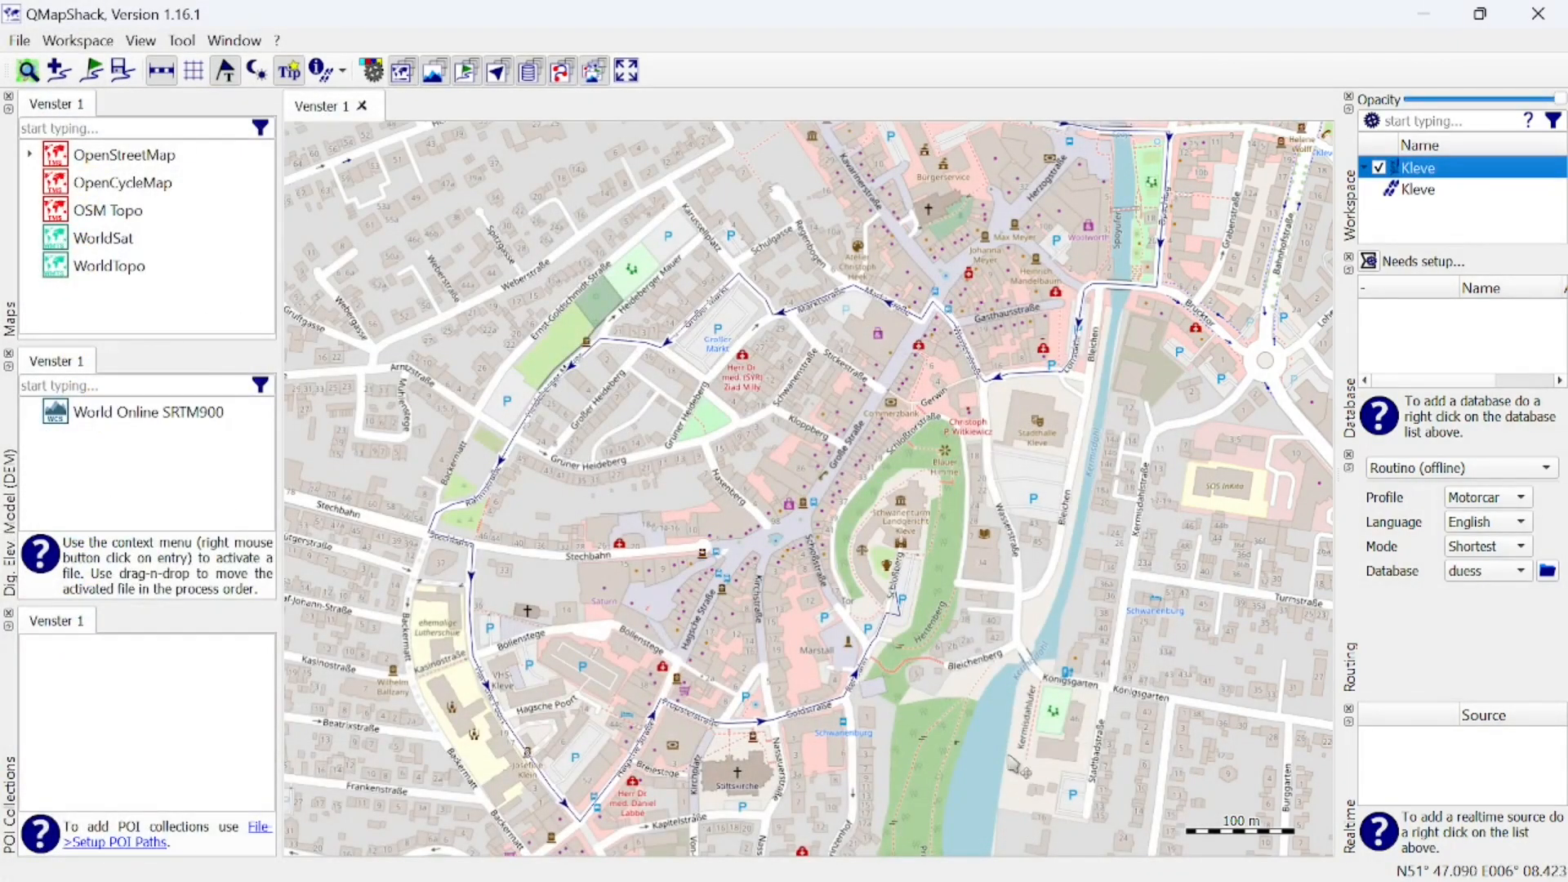